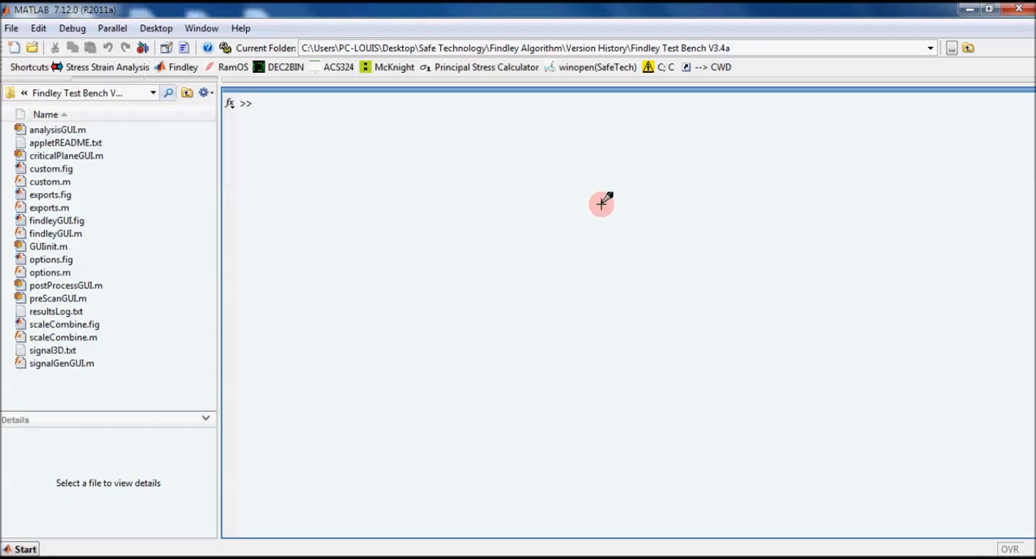
Run mex -setup and answer y so MATLAB lists installed compilers, including Visual C++ 2010
click(259, 103)
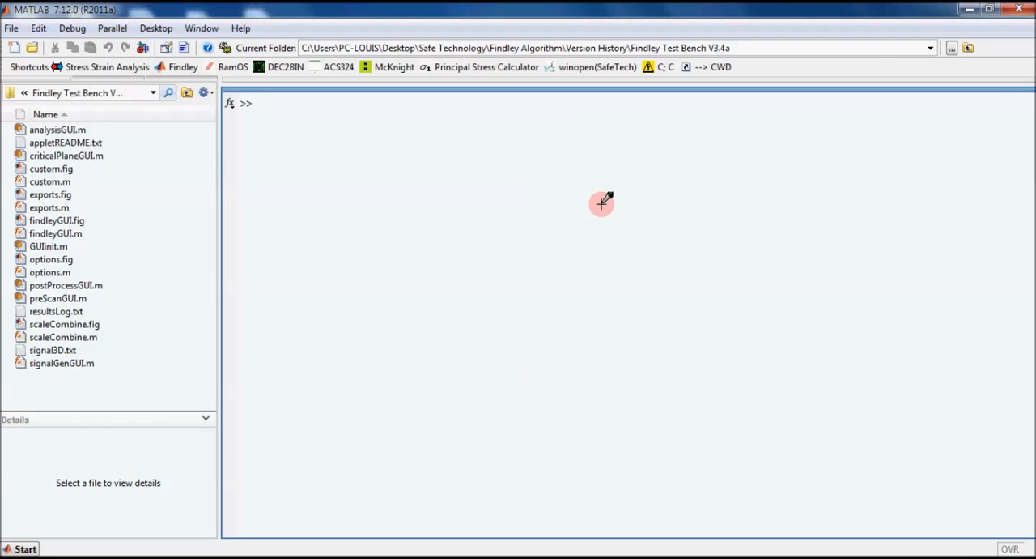
mouse_move(594, 105)
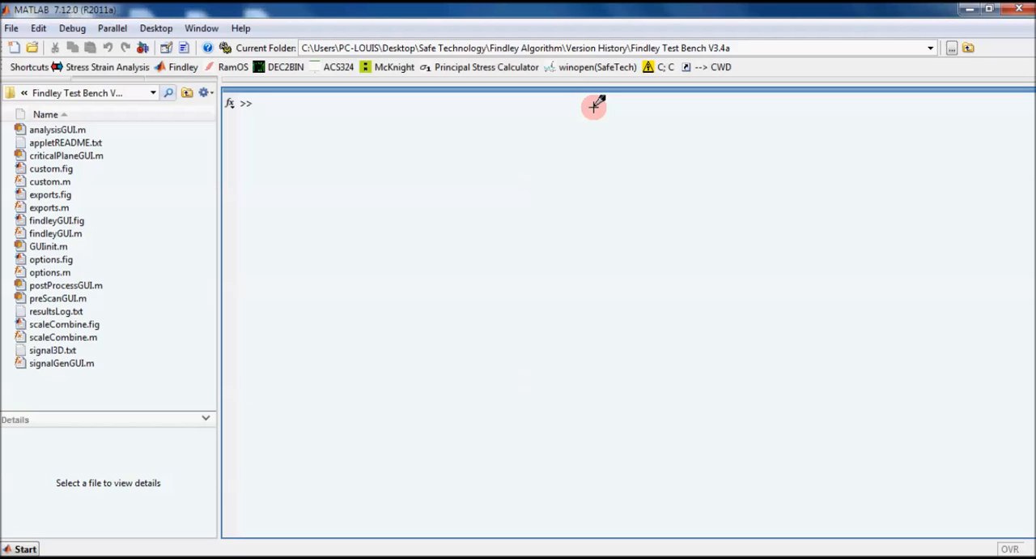
click(257, 102)
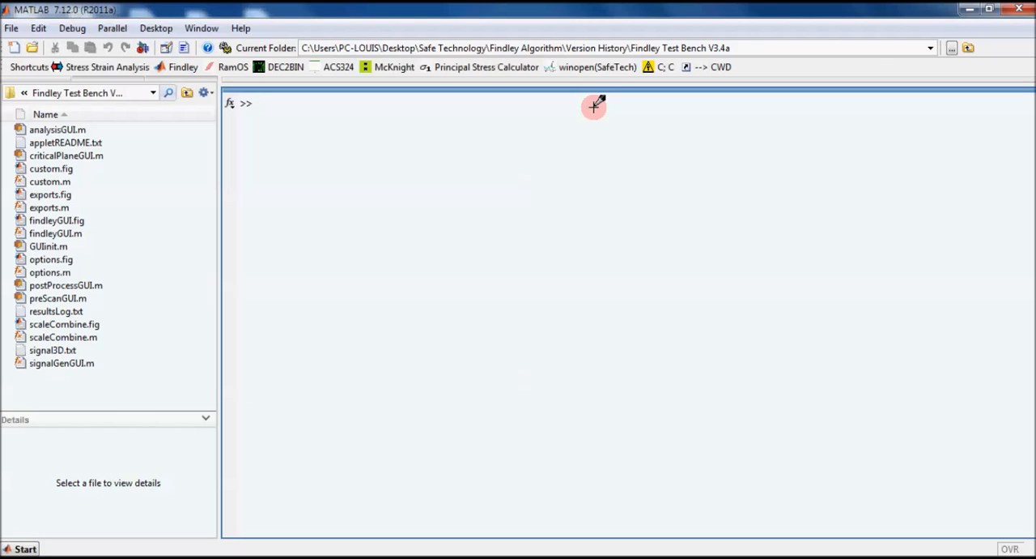
text(mex)
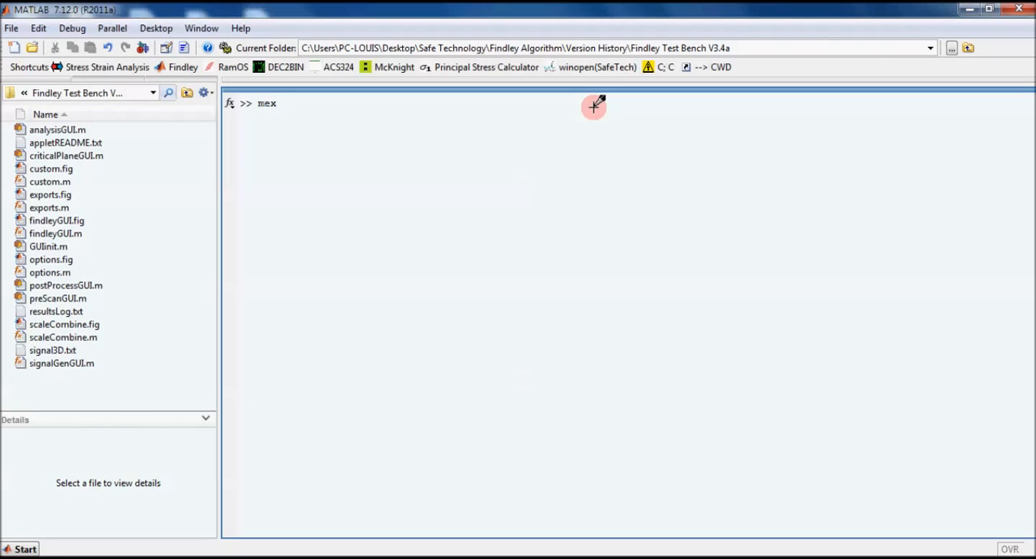
text(-setup)
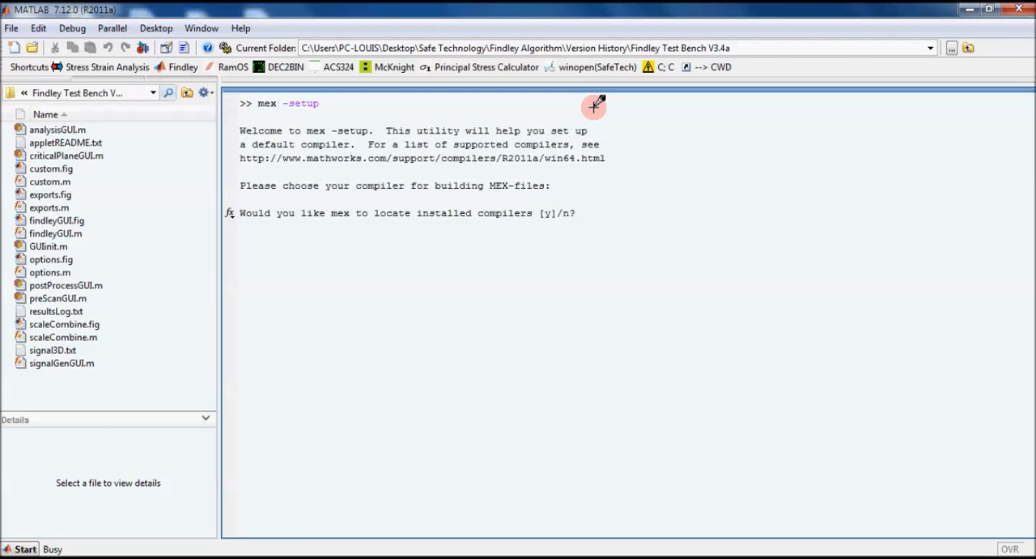
text(y)
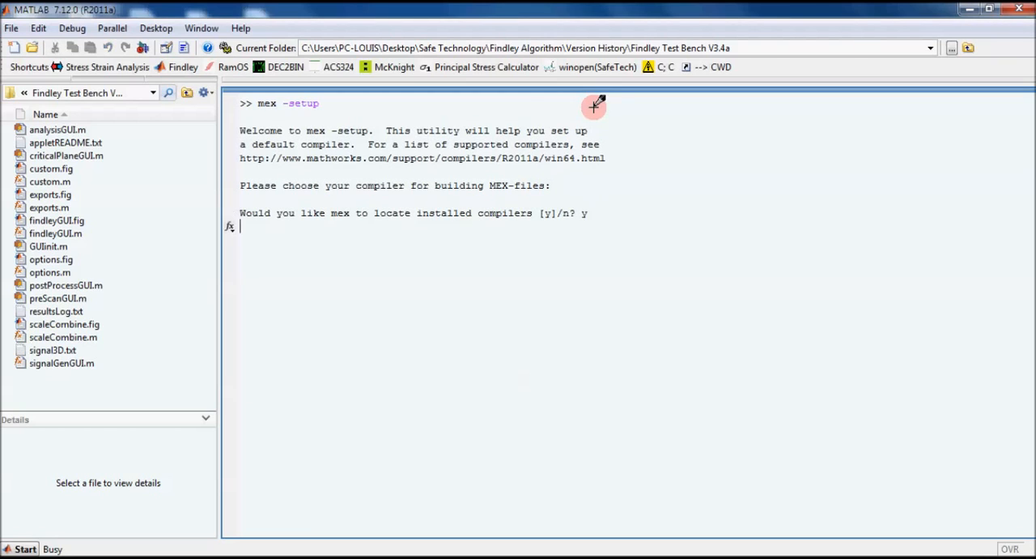
key(enter)
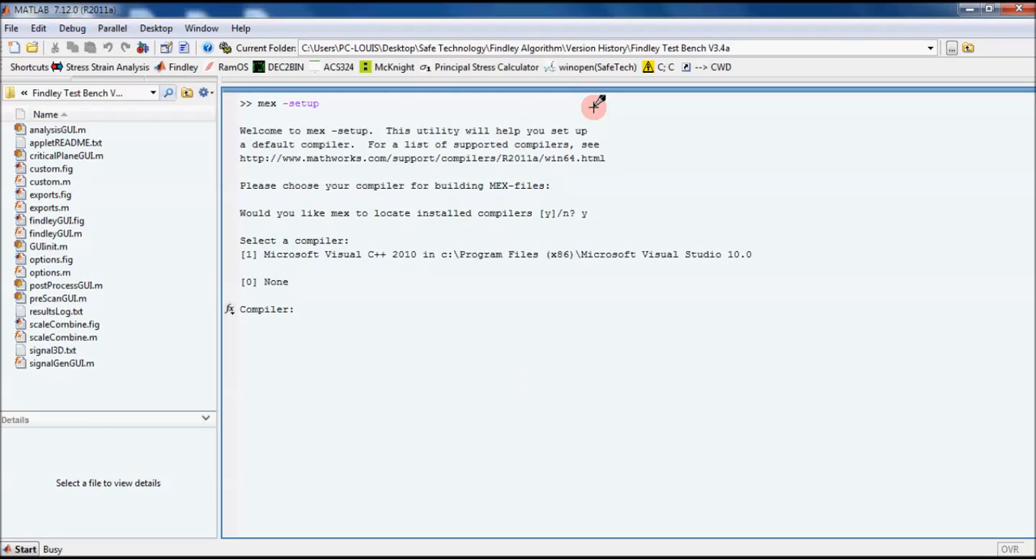
mouse_move(605, 118)
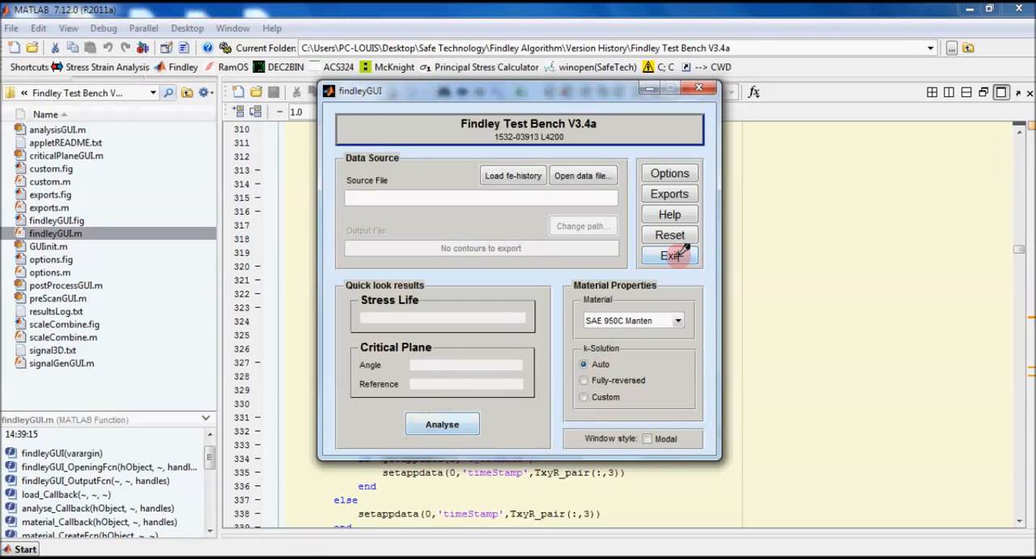
Exit the Findley Test Bench window and open findCP.m from MATLAB C++ Conversions_SINGLE_DMA
click(669, 255)
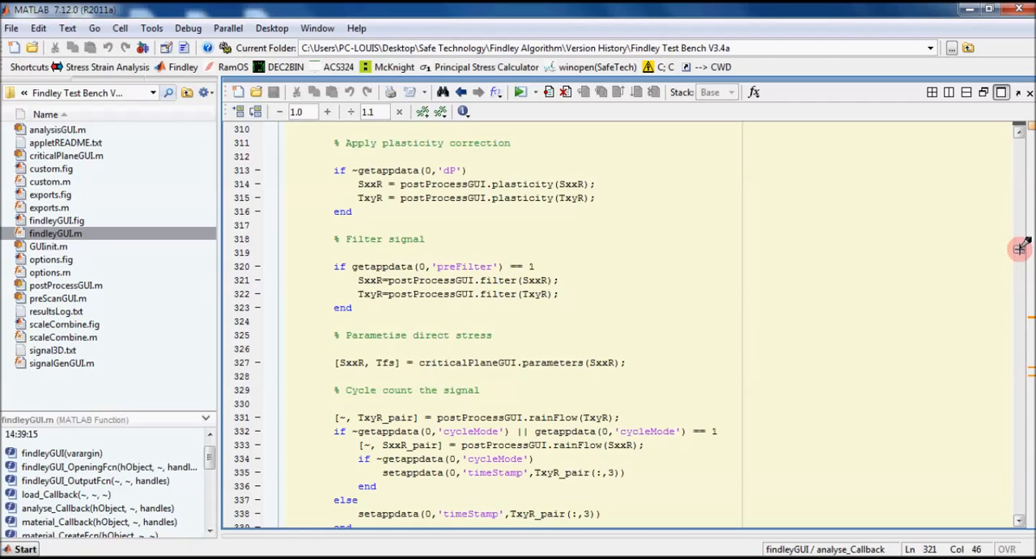
scroll(down, 3)
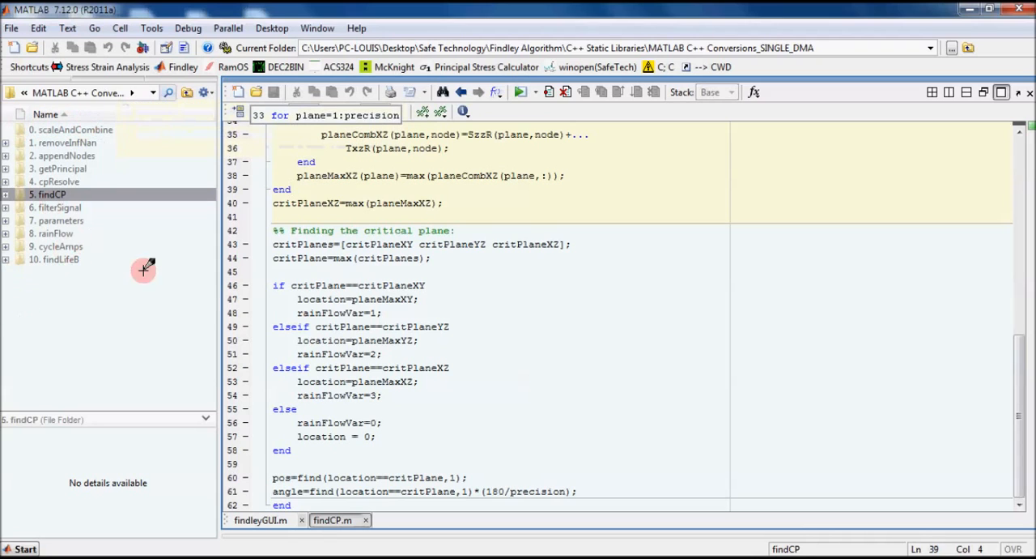
click(74, 129)
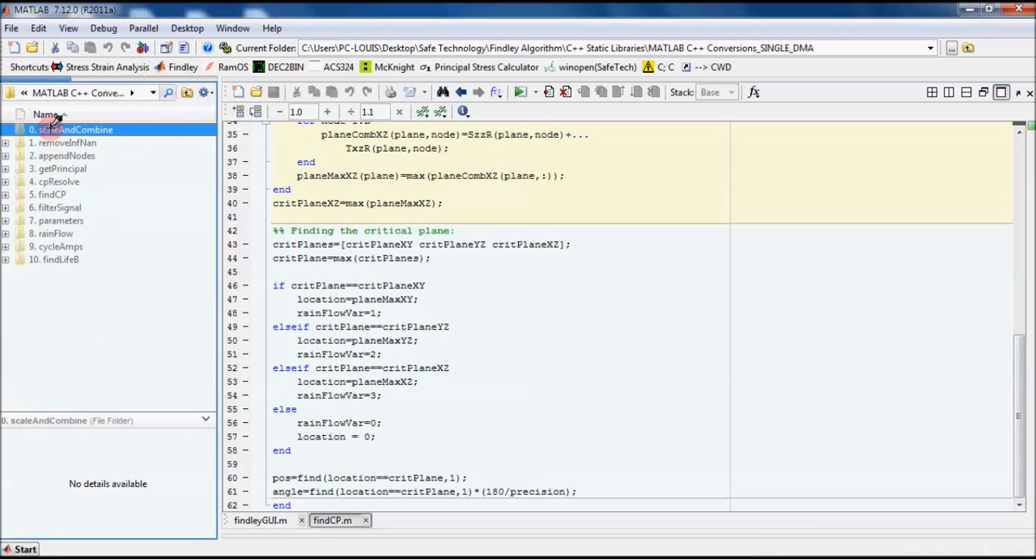
click(59, 246)
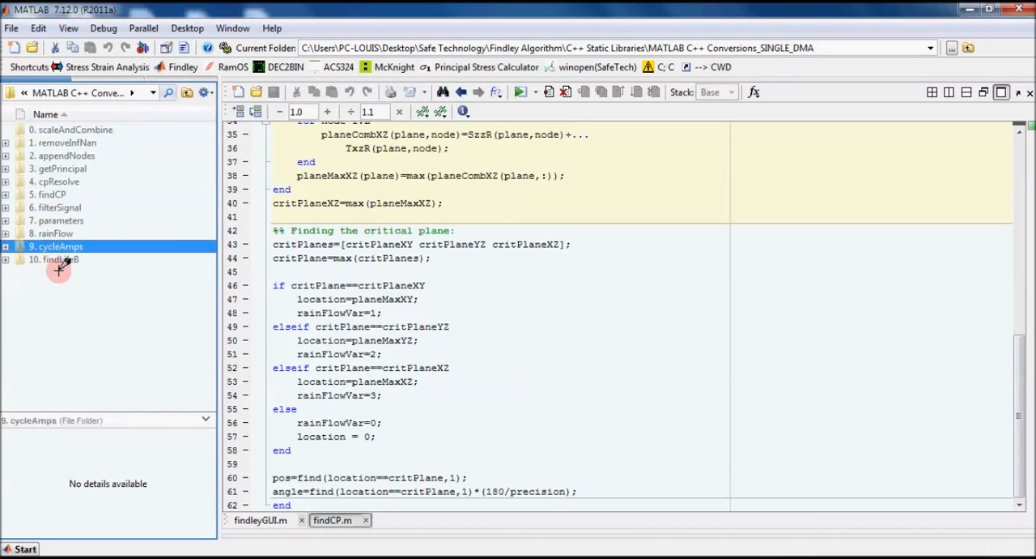
click(61, 259)
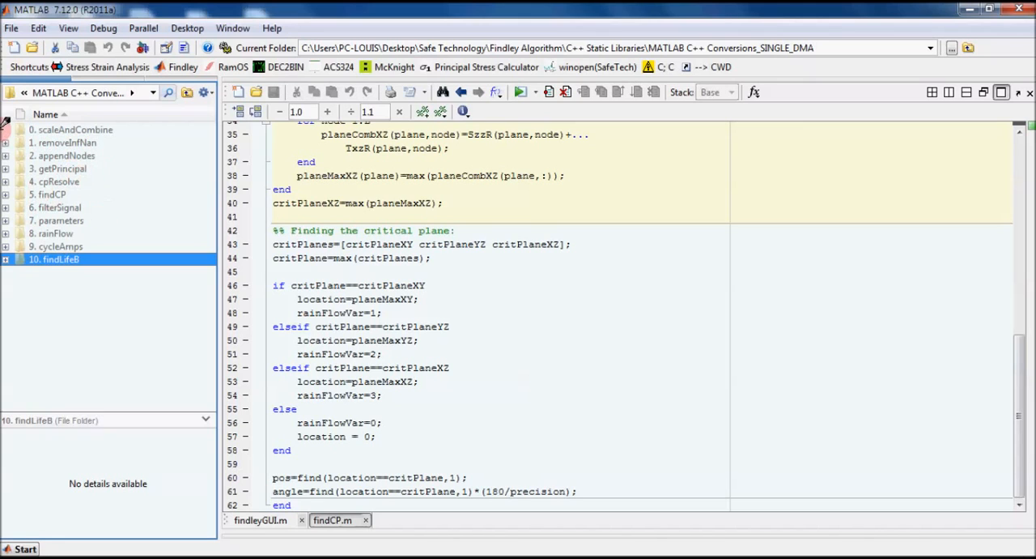
mouse_move(347, 254)
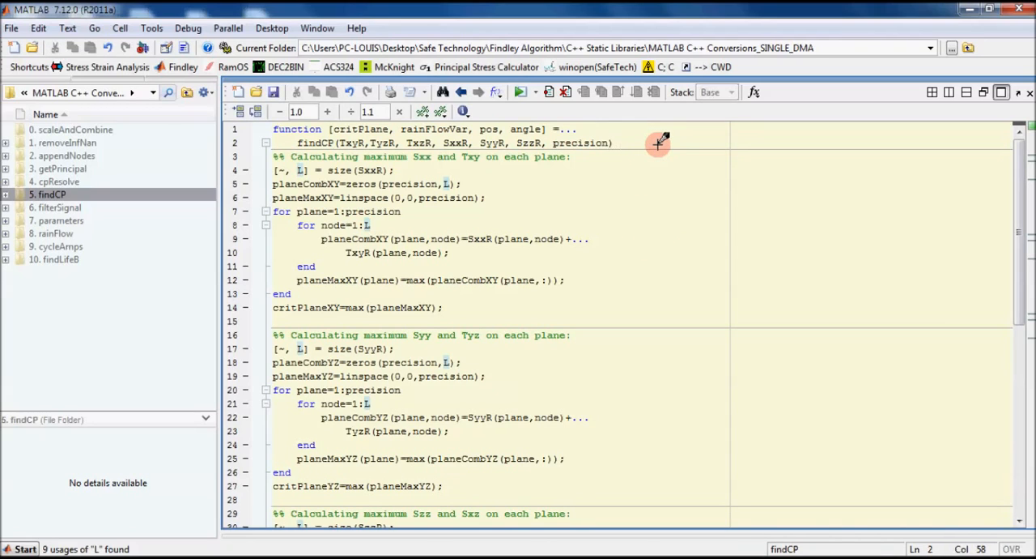
Append the %#codegen directive to the findCP function header on line 2
text(%%)
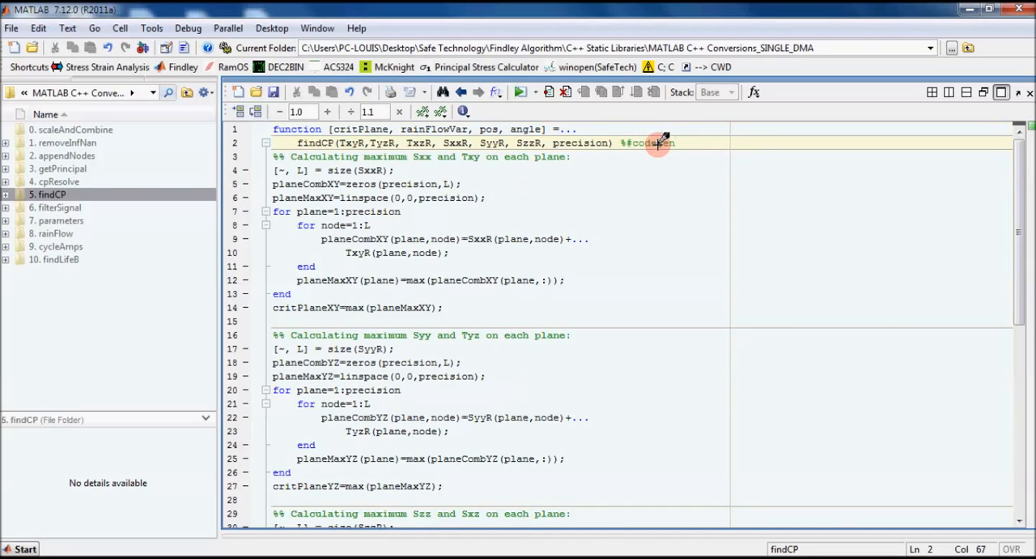
mouse_move(711, 192)
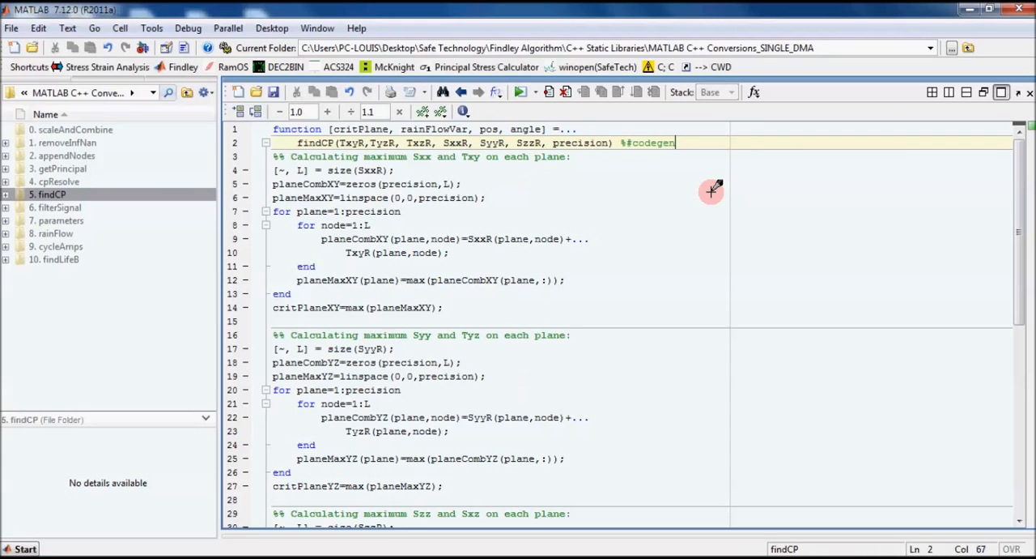
mouse_move(561, 270)
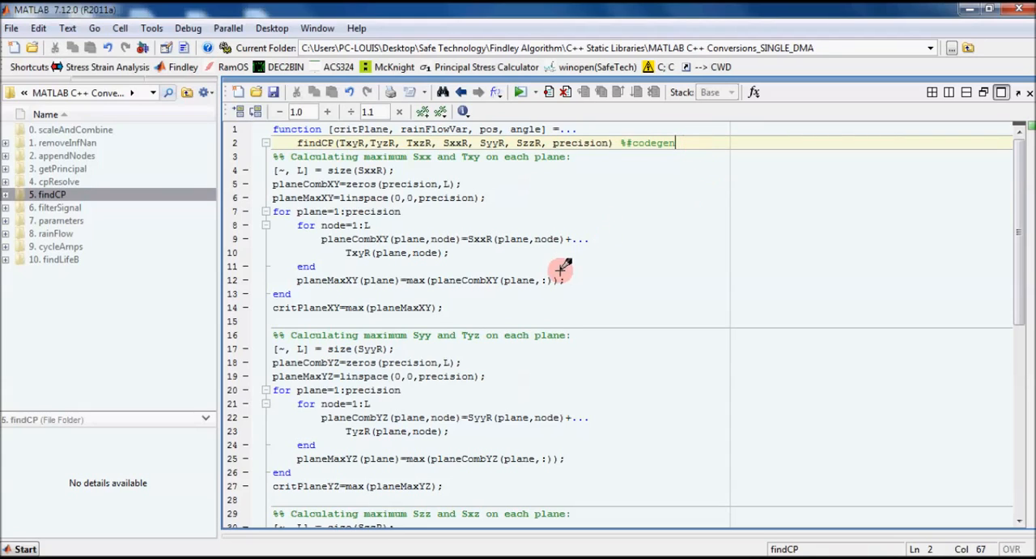
mouse_move(563, 512)
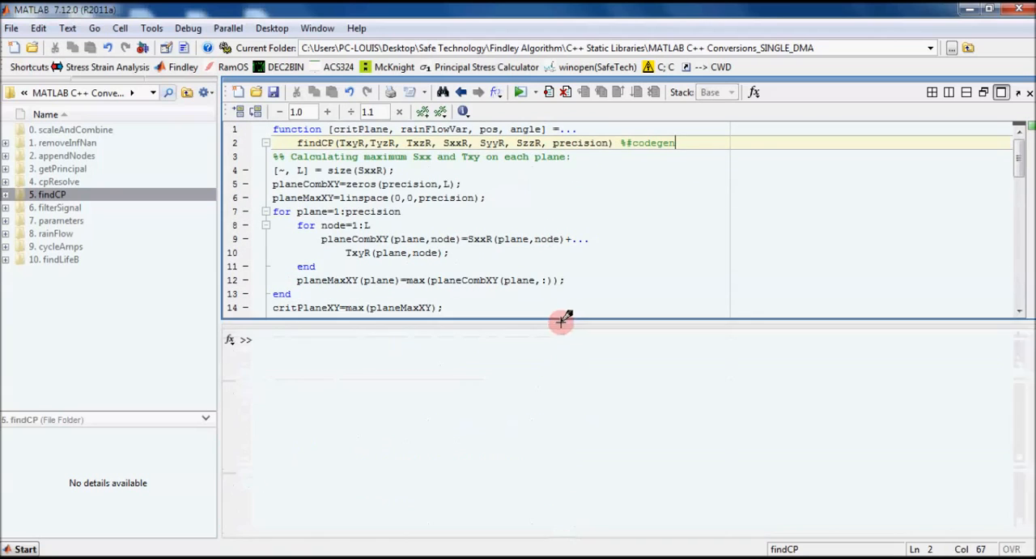
Start coder and create a project named findCP.prj located on the Desktop
text(coder)
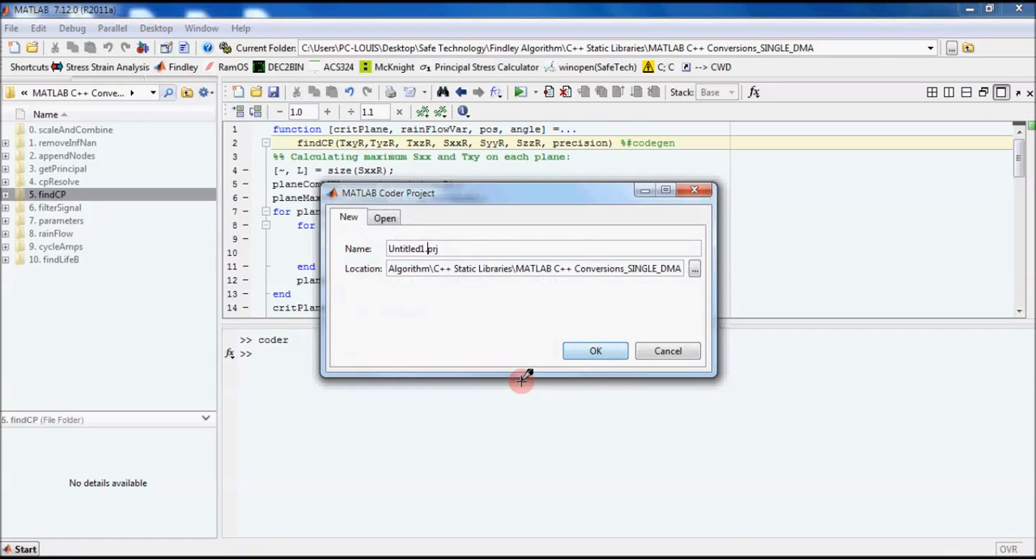
double_click(405, 249)
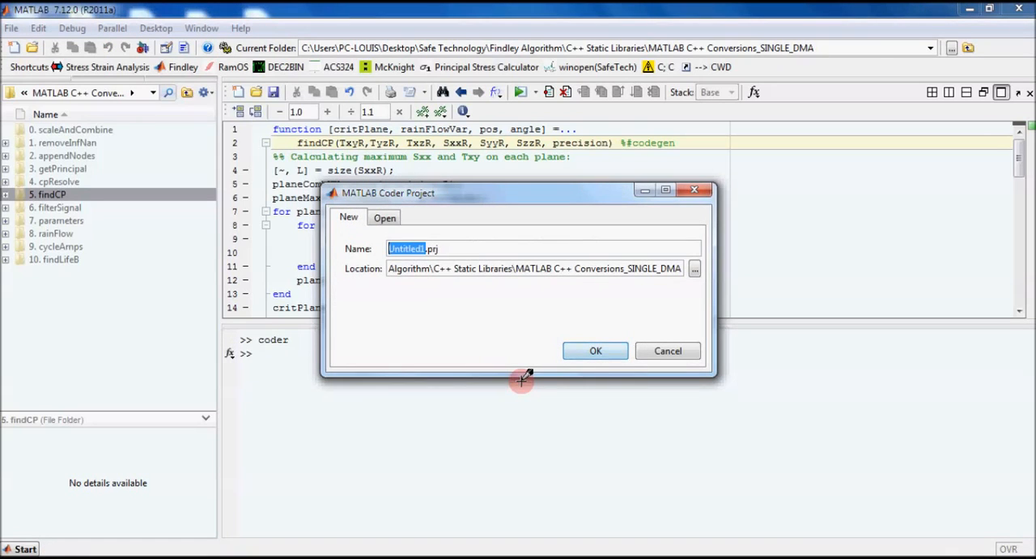
text(findCP.prj)
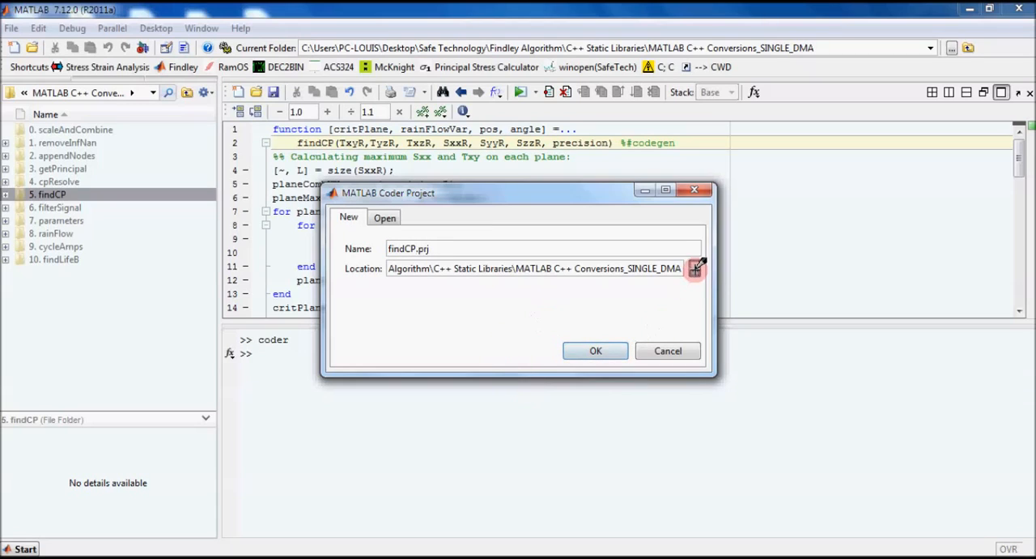
click(695, 268)
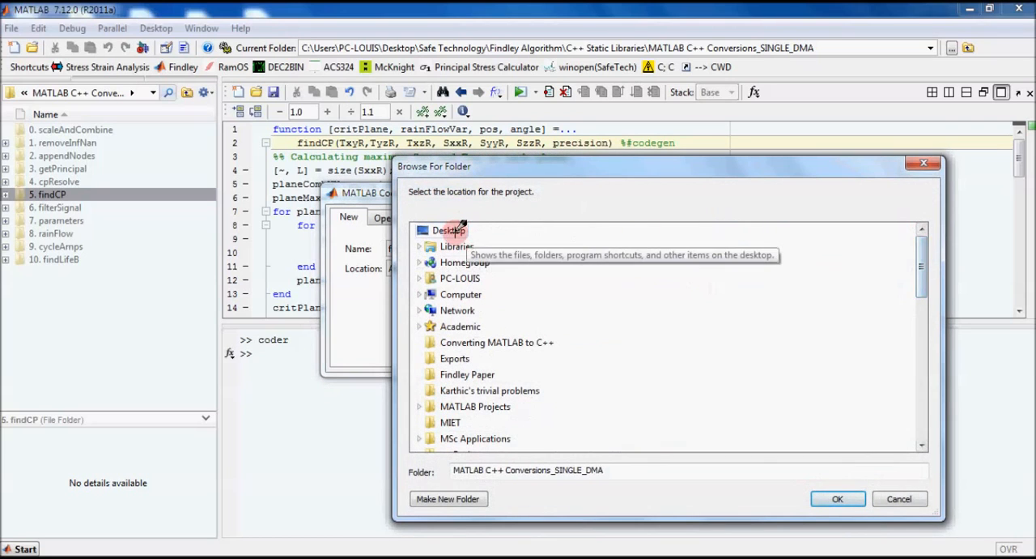
click(449, 230)
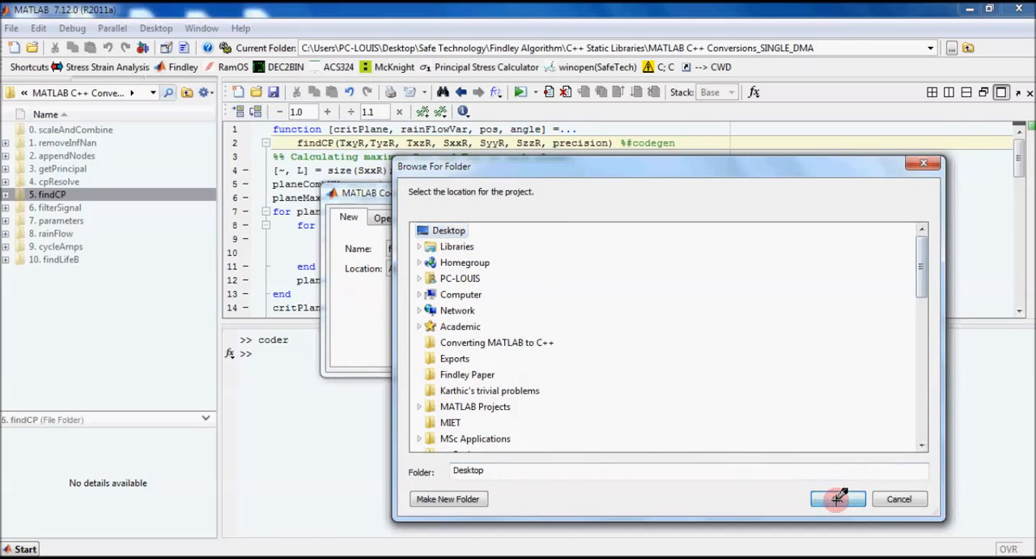
click(838, 497)
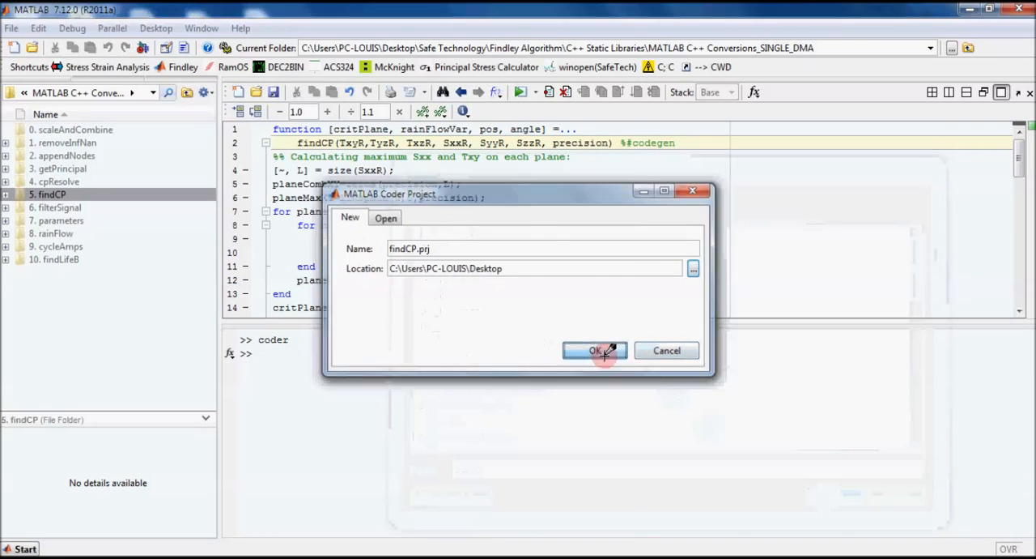
click(594, 349)
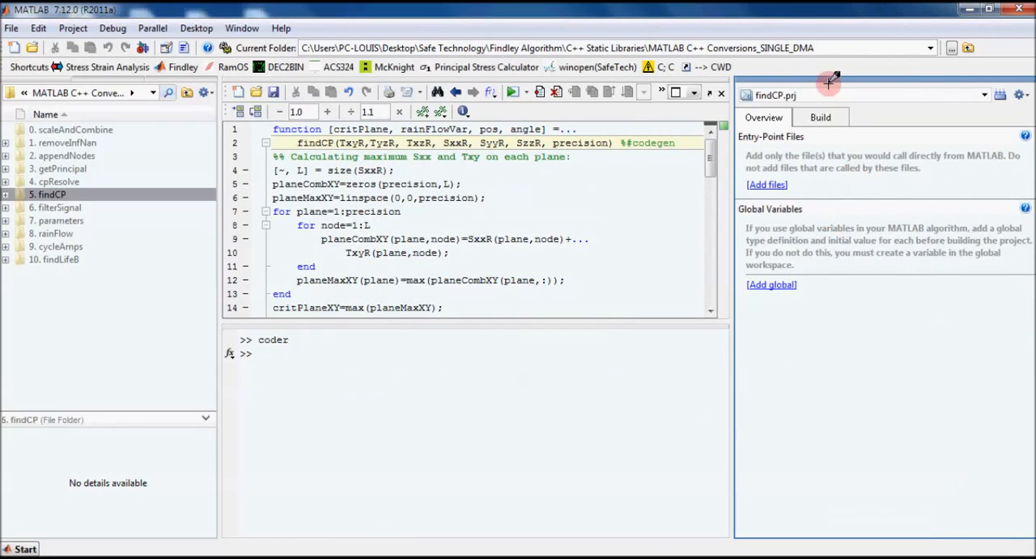
mouse_move(708, 419)
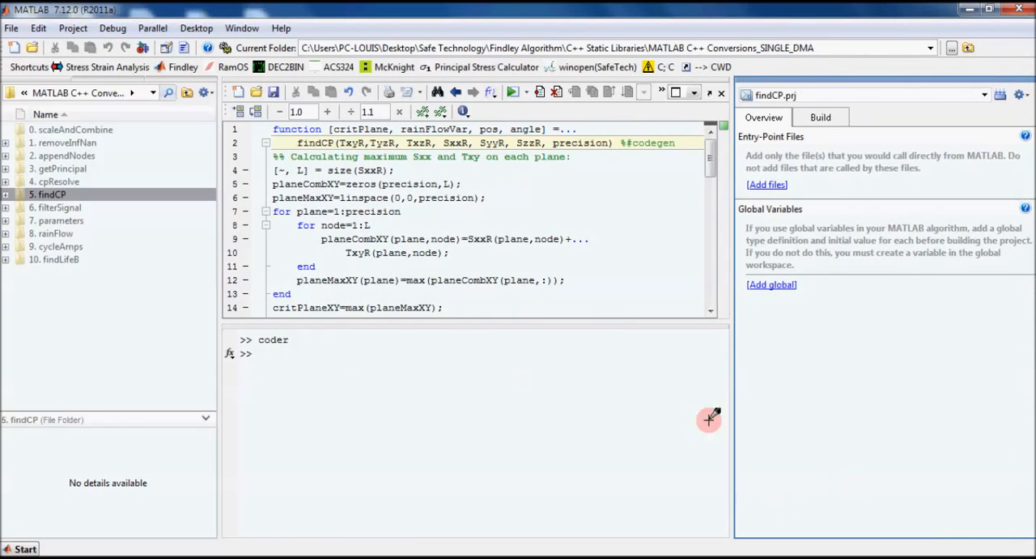
mouse_move(829, 185)
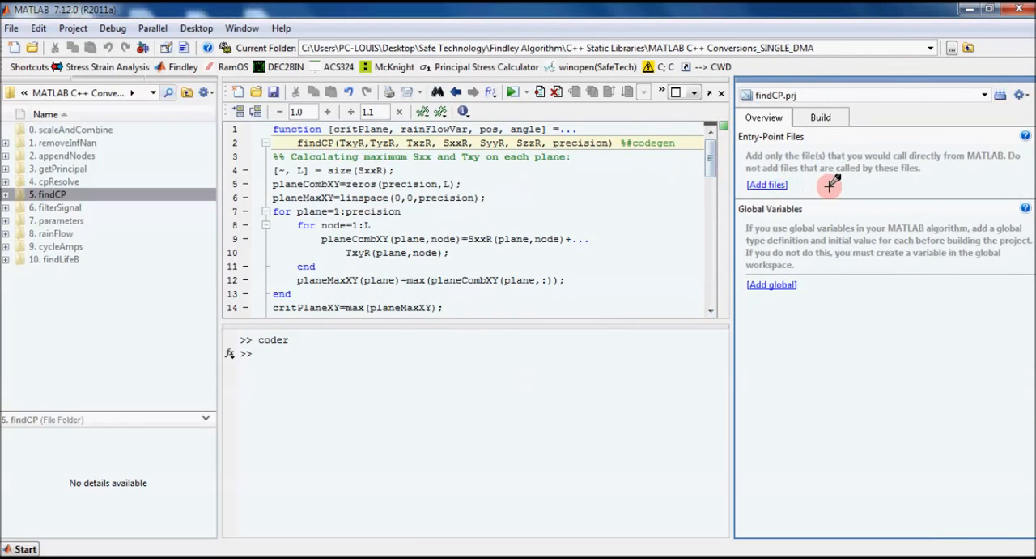
mouse_move(767, 185)
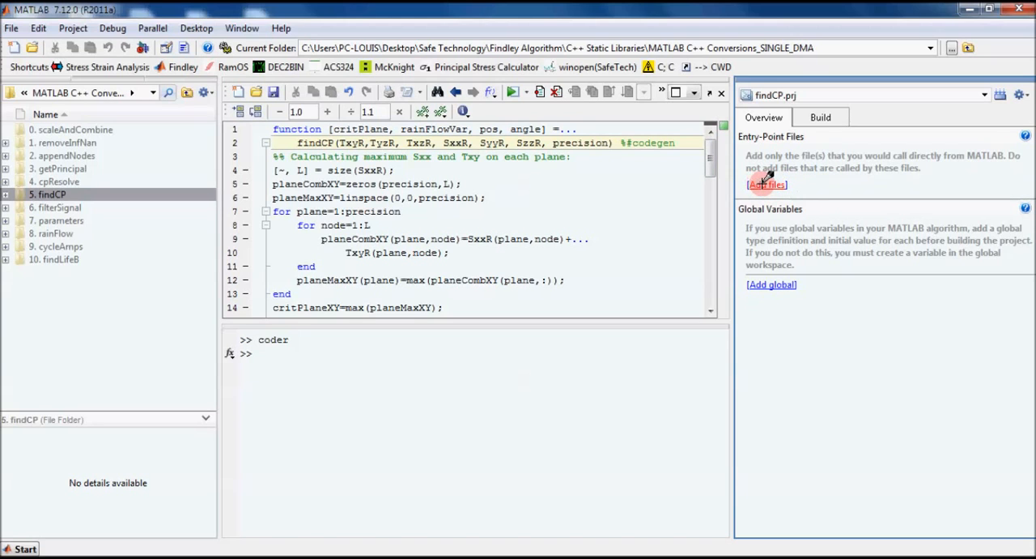
Add findCP.m as the project's entry-point file
click(766, 183)
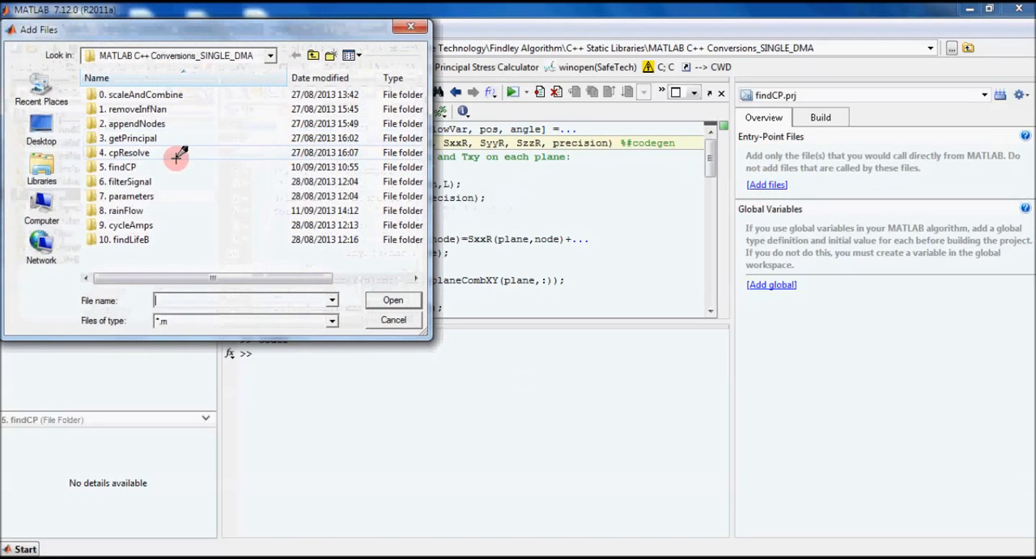
double_click(121, 166)
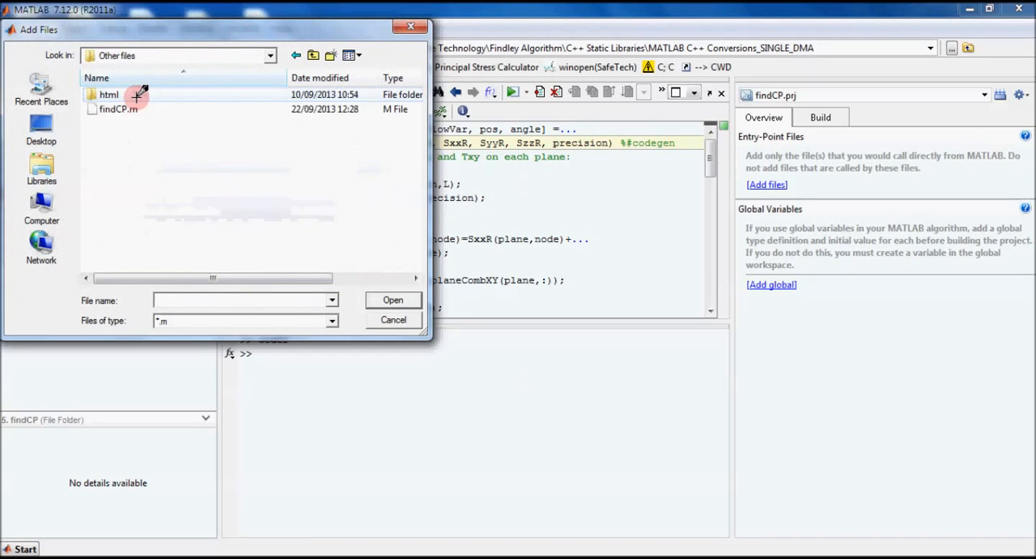
click(393, 300)
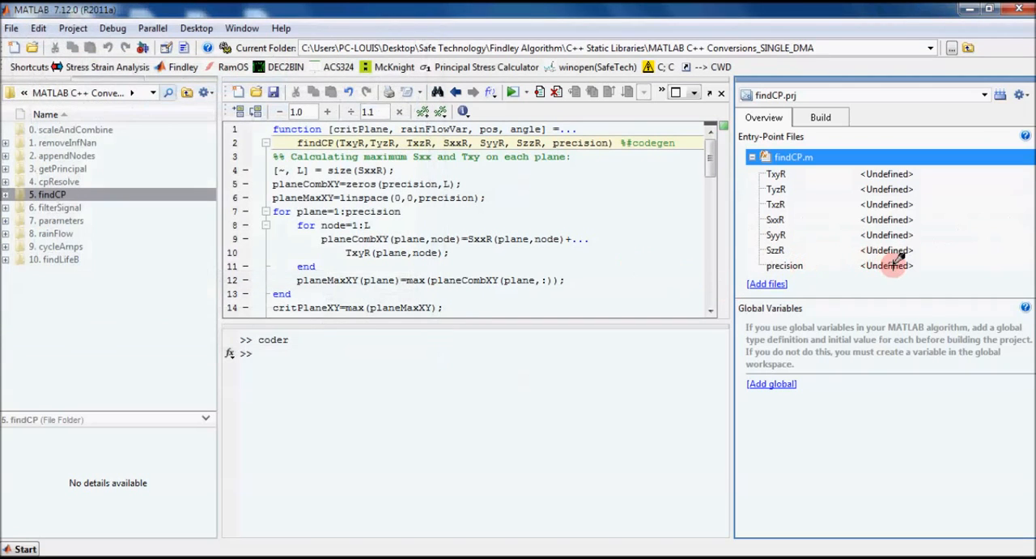
mouse_move(908, 157)
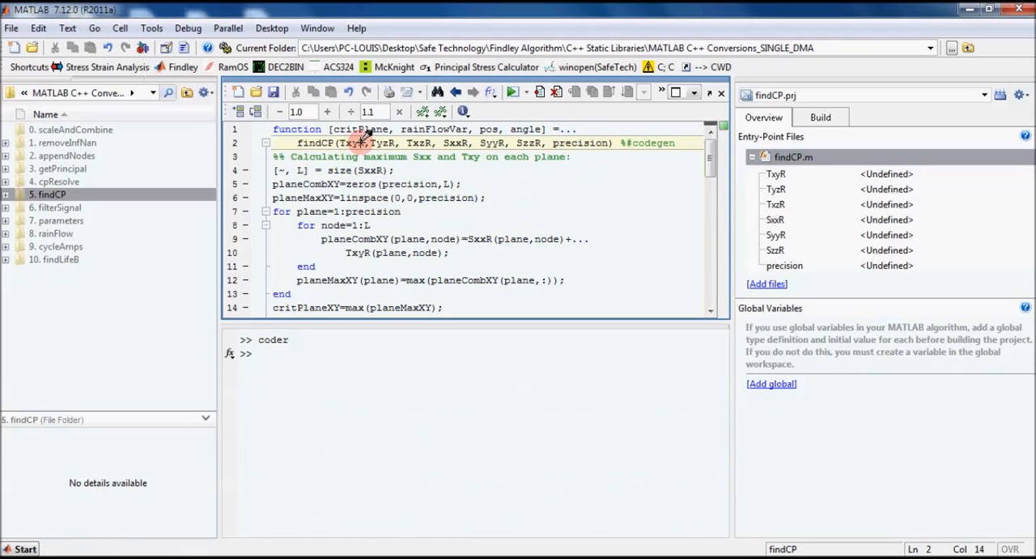
Highlight TxyR in the code and show its type definition options under Entry-Point Files
double_click(351, 143)
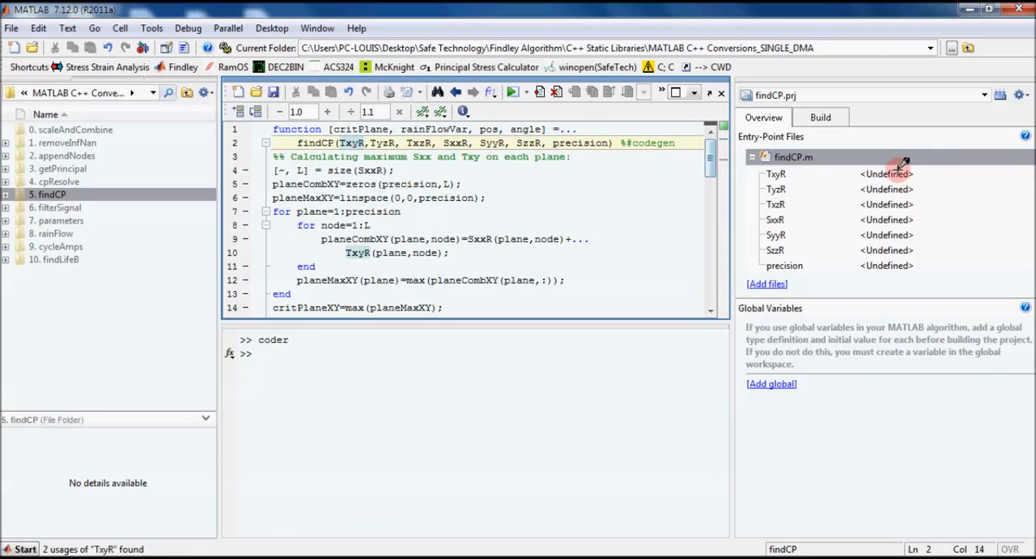
click(776, 234)
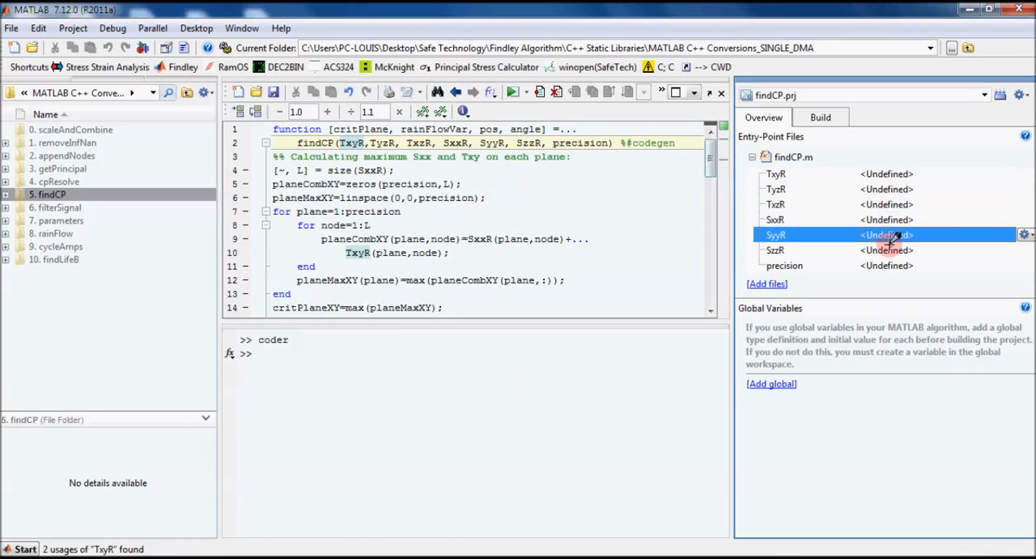
click(784, 266)
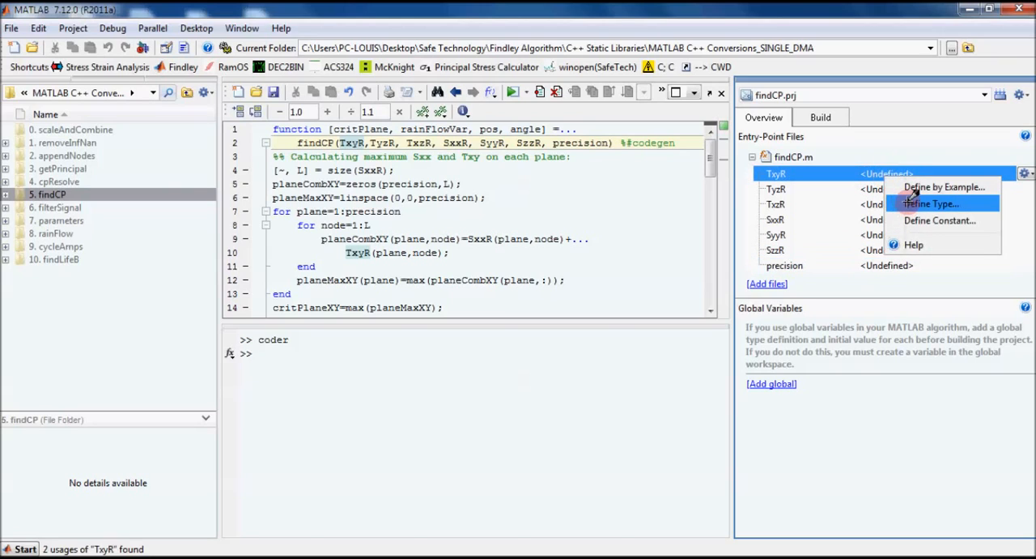
Define TxyR's type as class single with size 1 x :inf
click(929, 204)
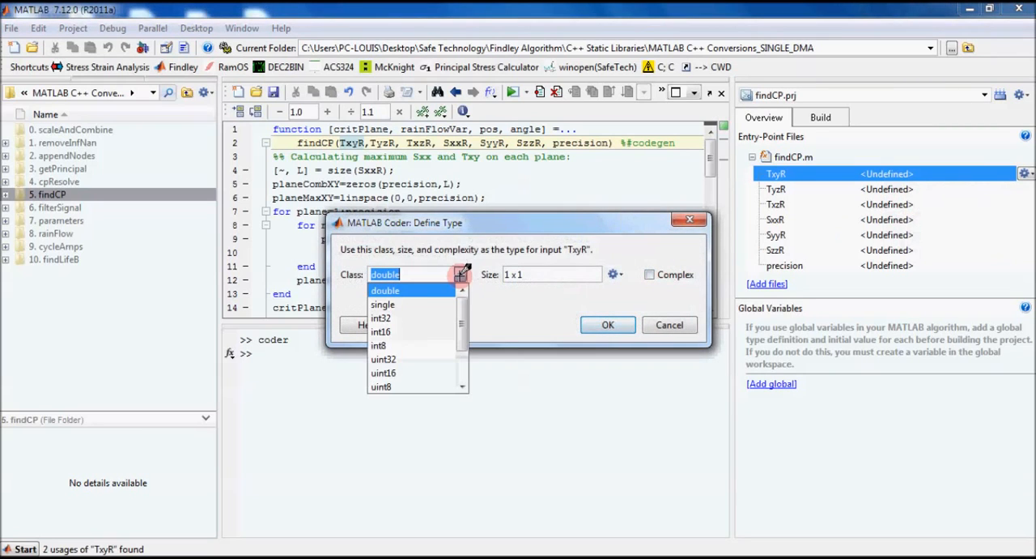
click(386, 290)
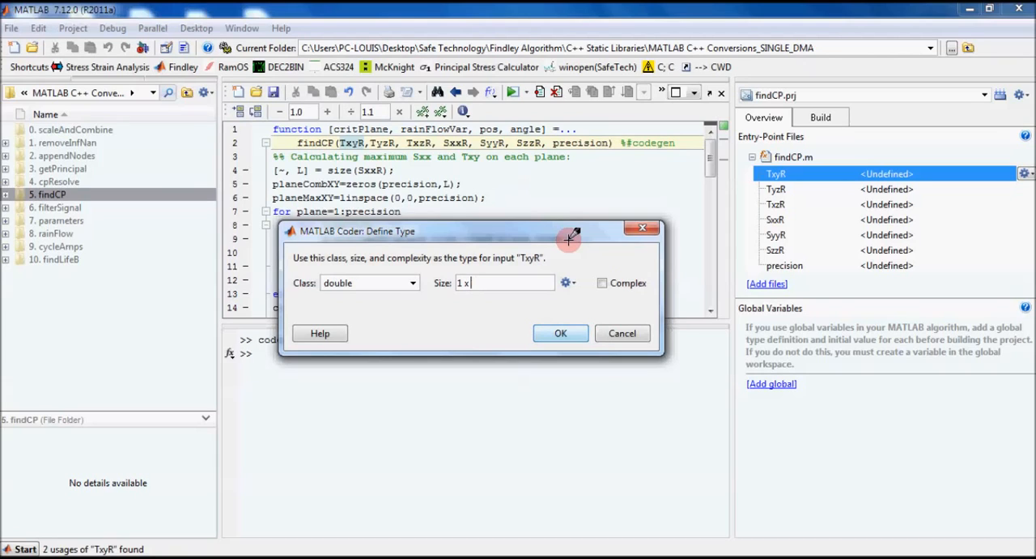
text(2048)
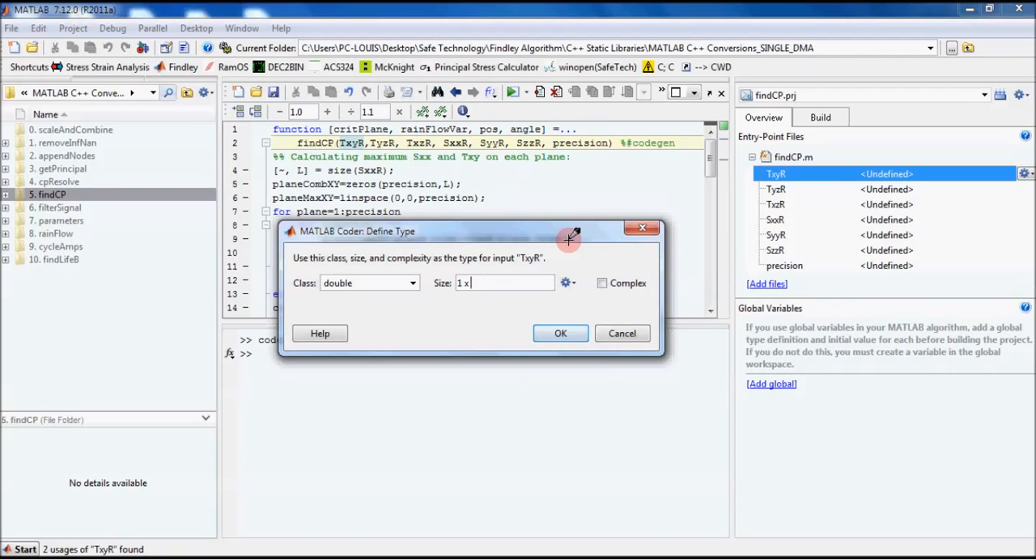
text(:inf)
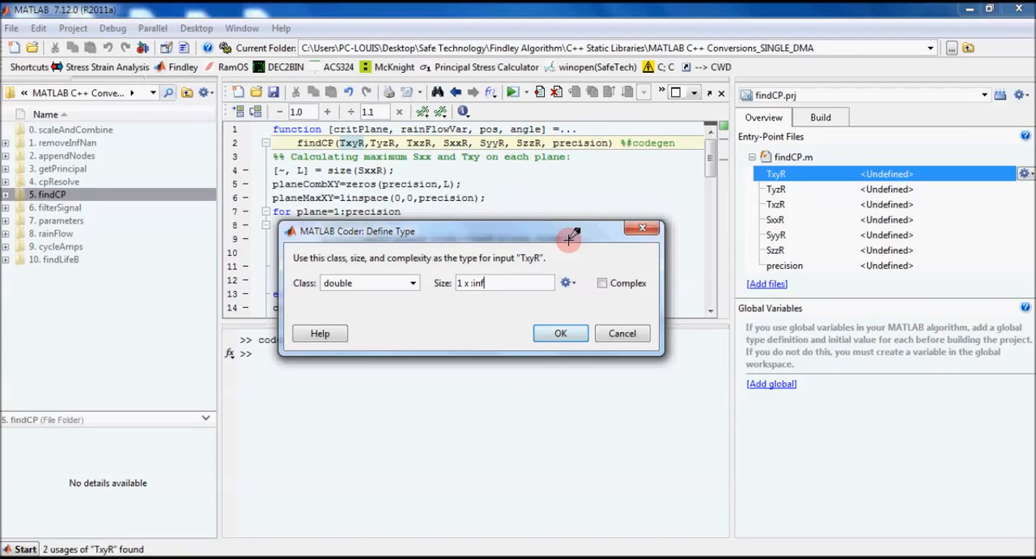
click(413, 283)
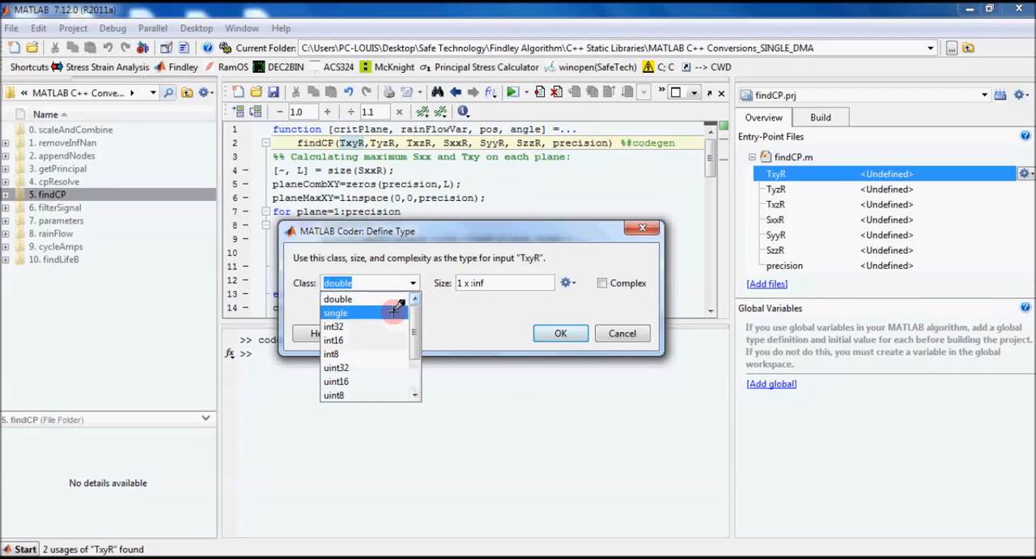
click(335, 312)
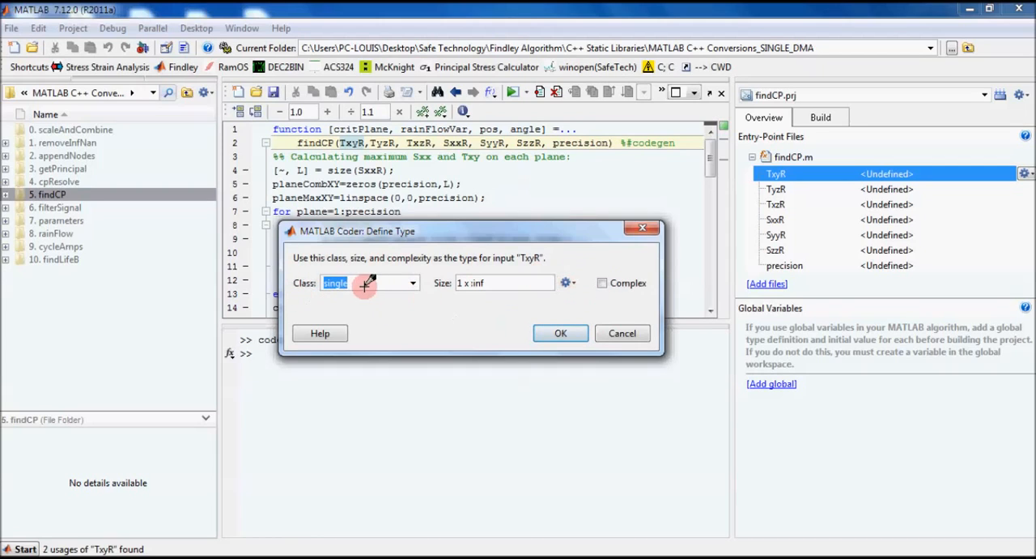
mouse_move(490, 306)
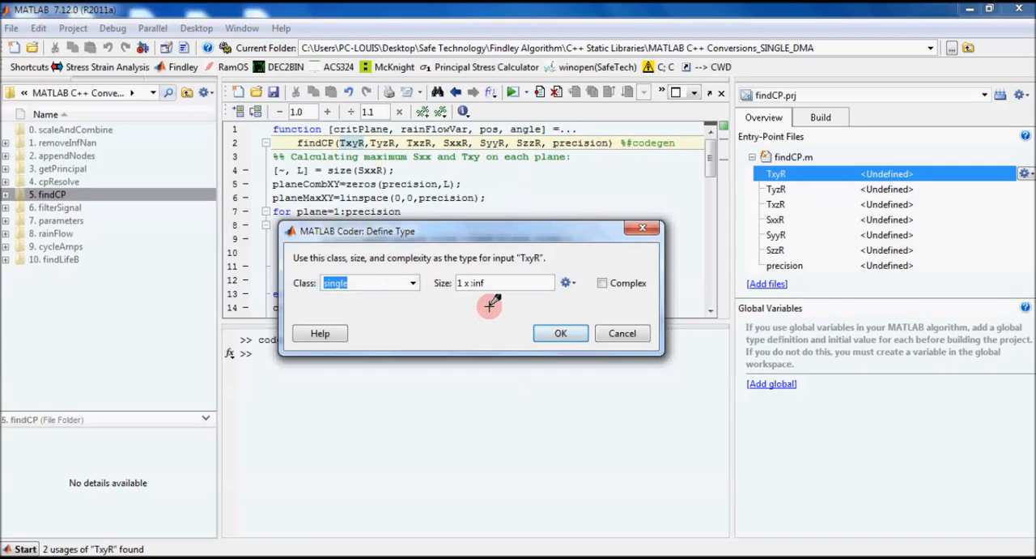
mouse_move(499, 338)
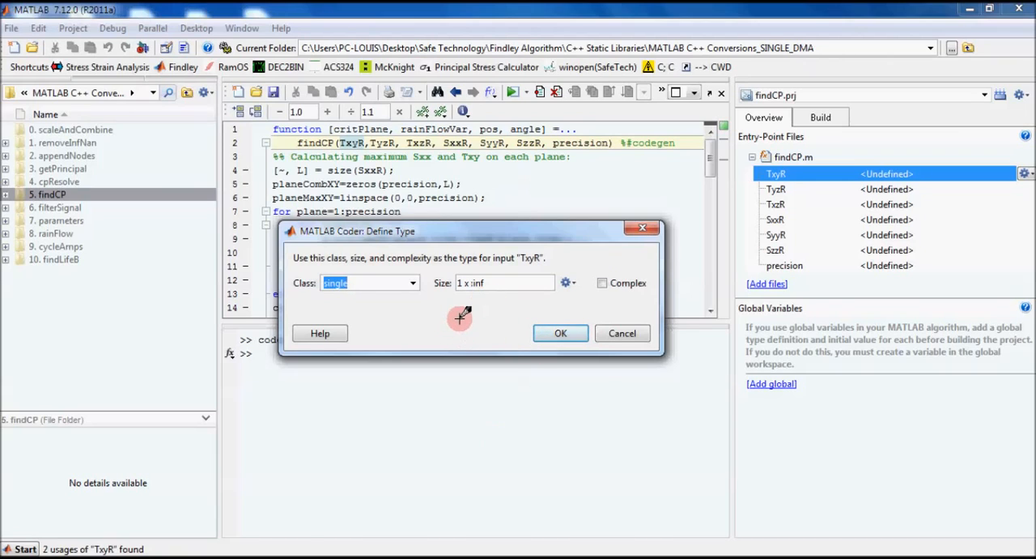
mouse_move(463, 306)
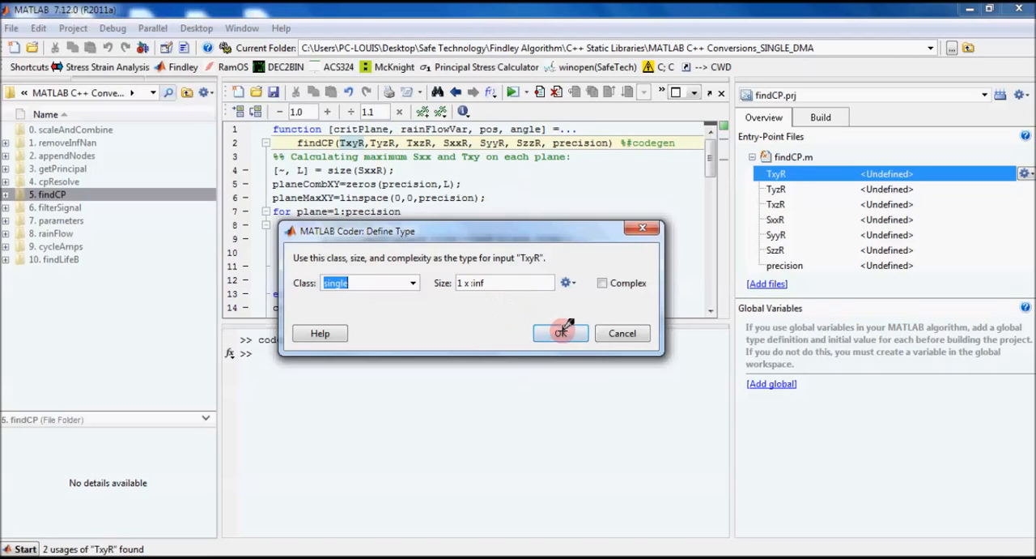
click(561, 333)
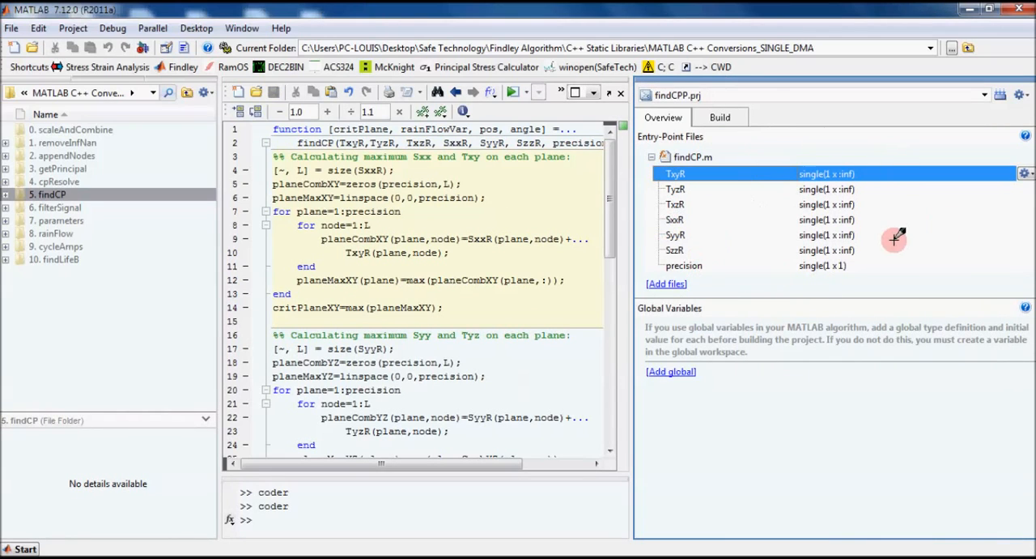
Set the build output type to C/C++ Static Library with output name findCP
click(719, 118)
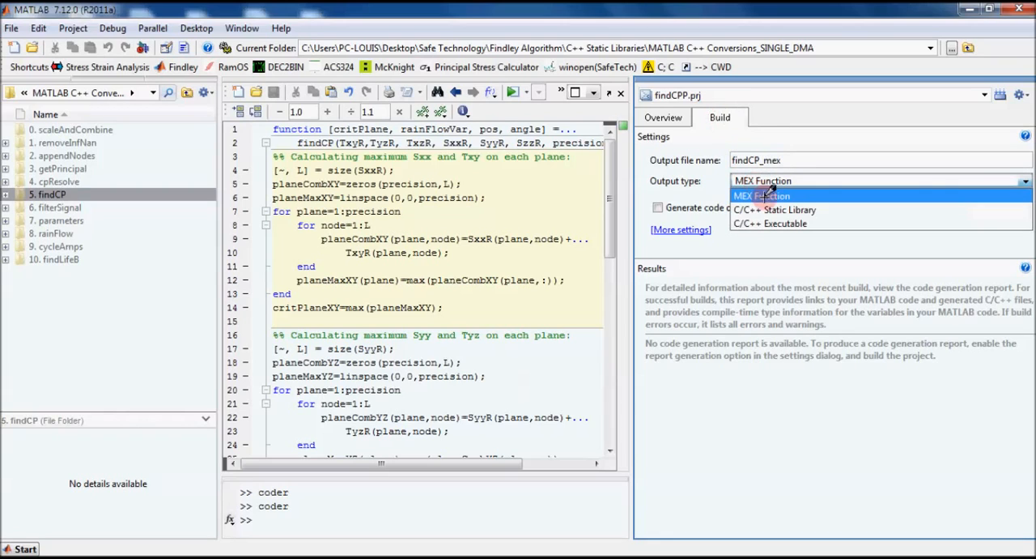
mouse_move(774, 210)
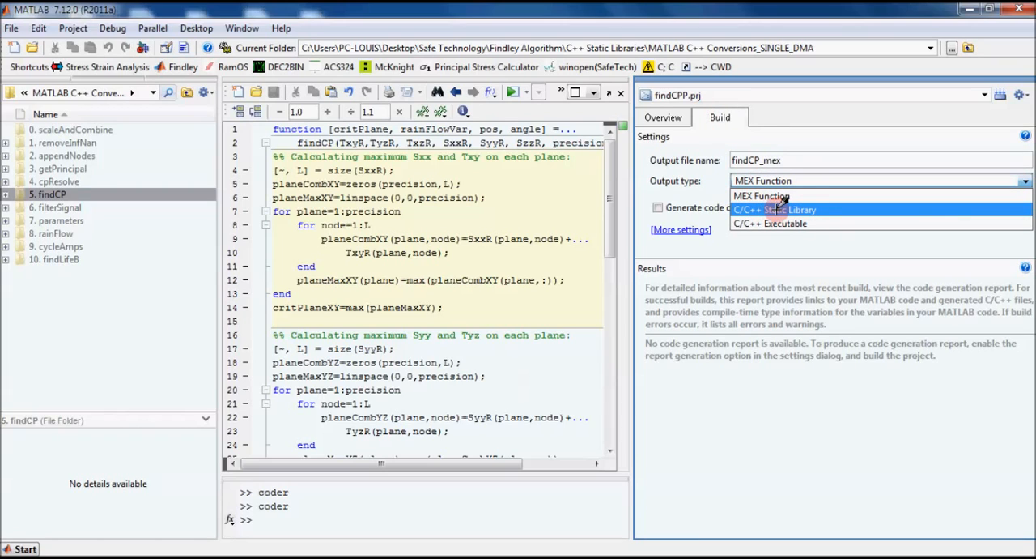
click(780, 210)
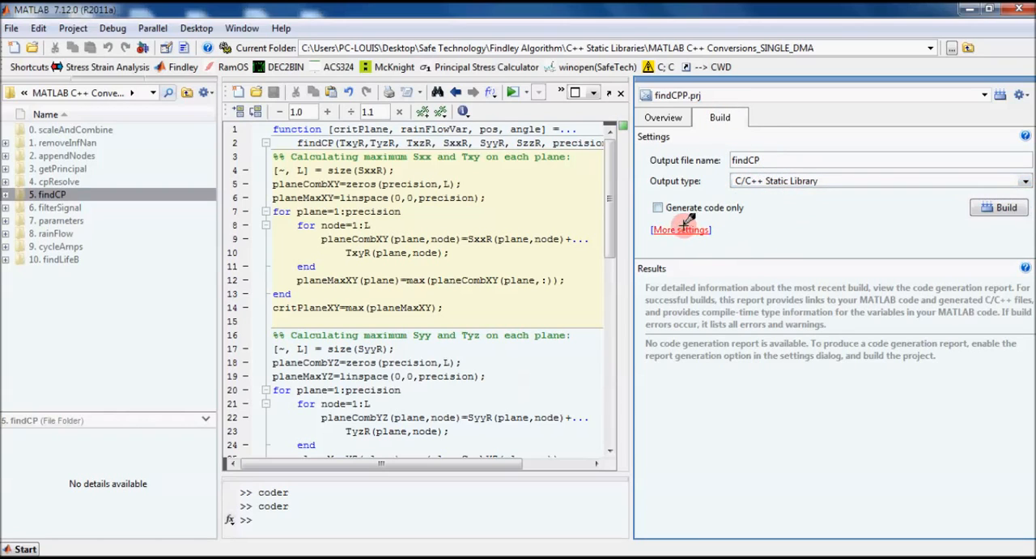
Set Language to C++ and dynamic memory allocation to 'For all variable-sized arrays'
click(681, 230)
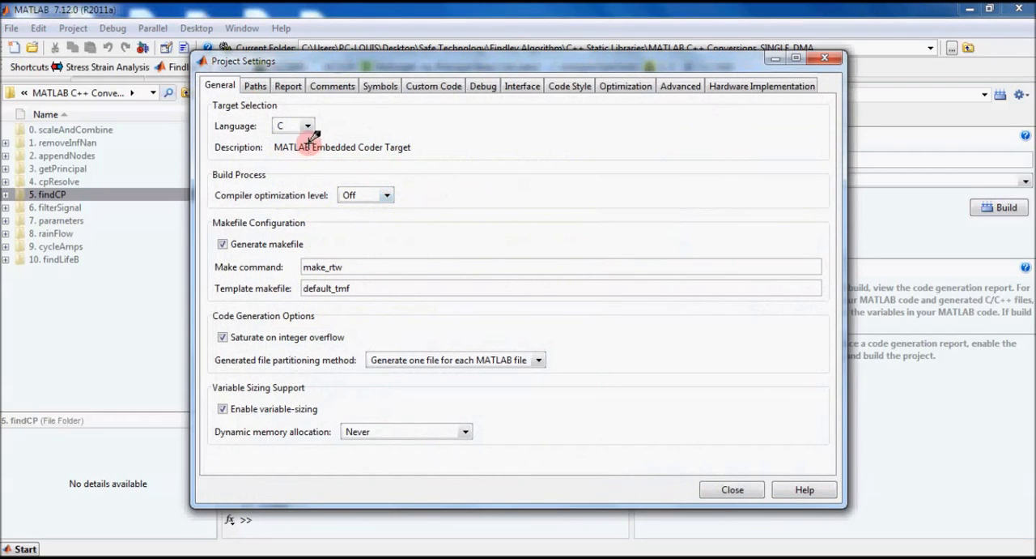
click(307, 125)
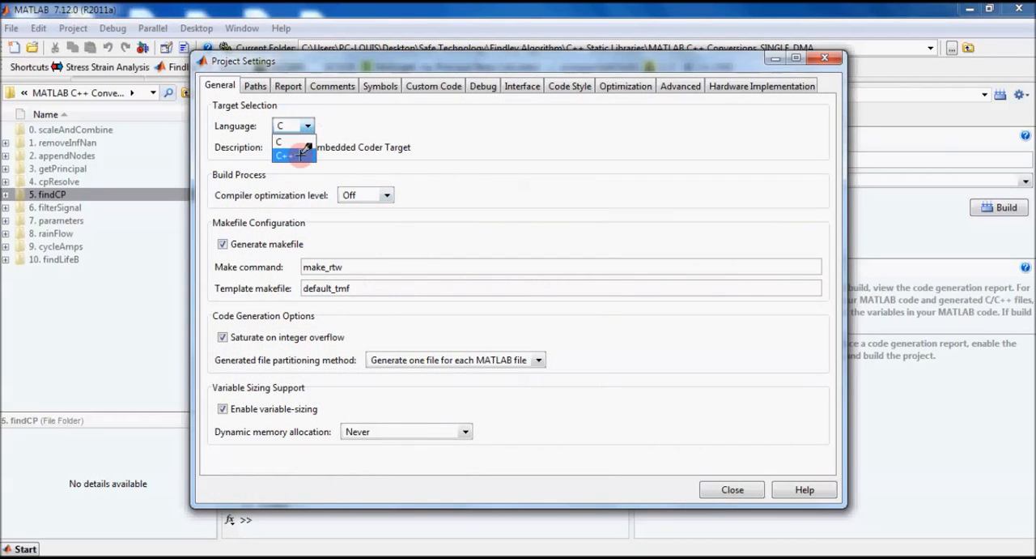
click(284, 155)
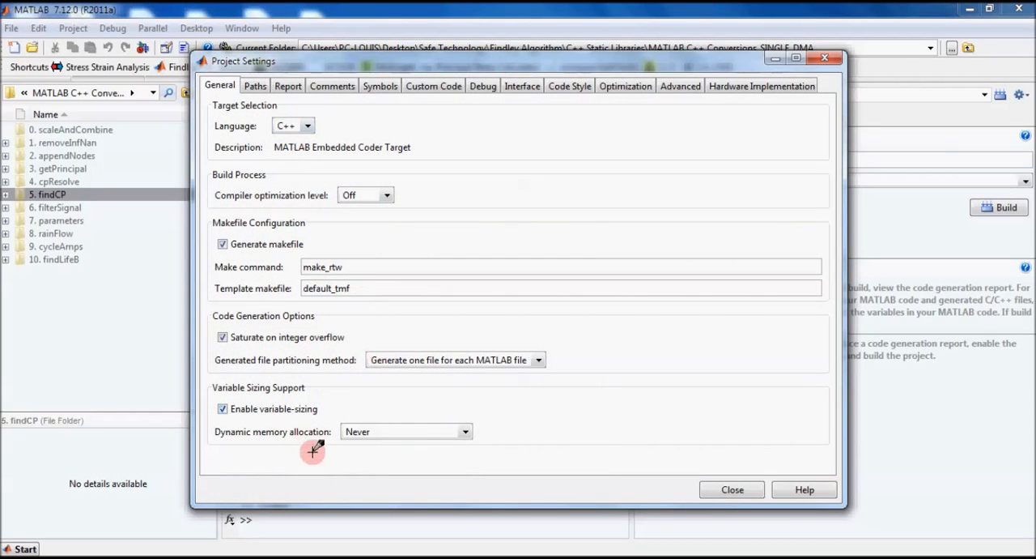
mouse_move(311, 417)
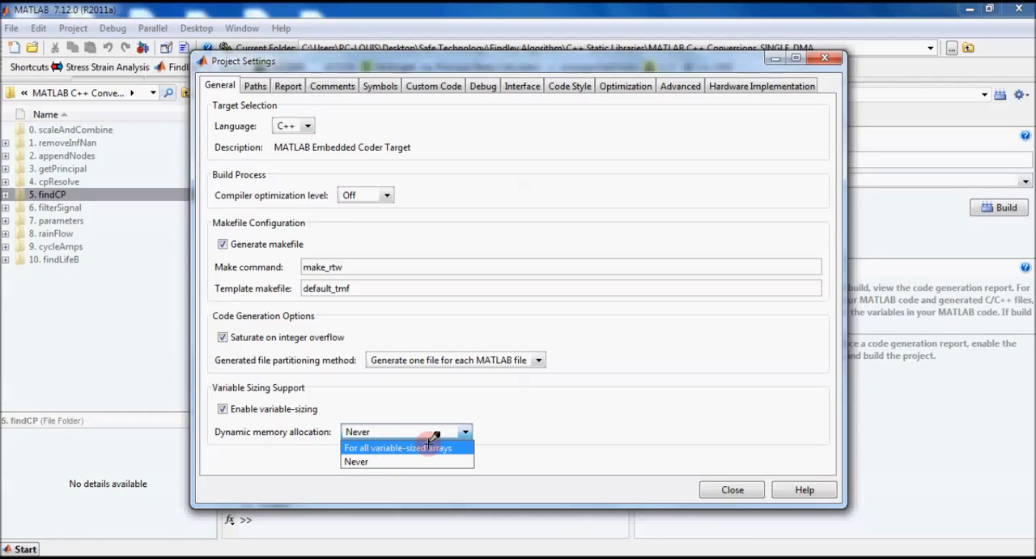
click(397, 447)
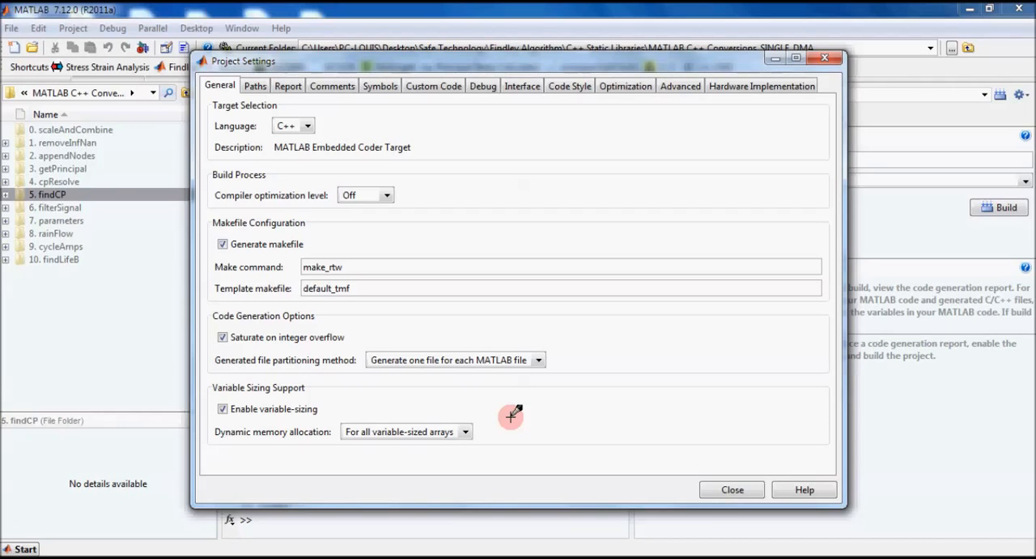
mouse_move(521, 429)
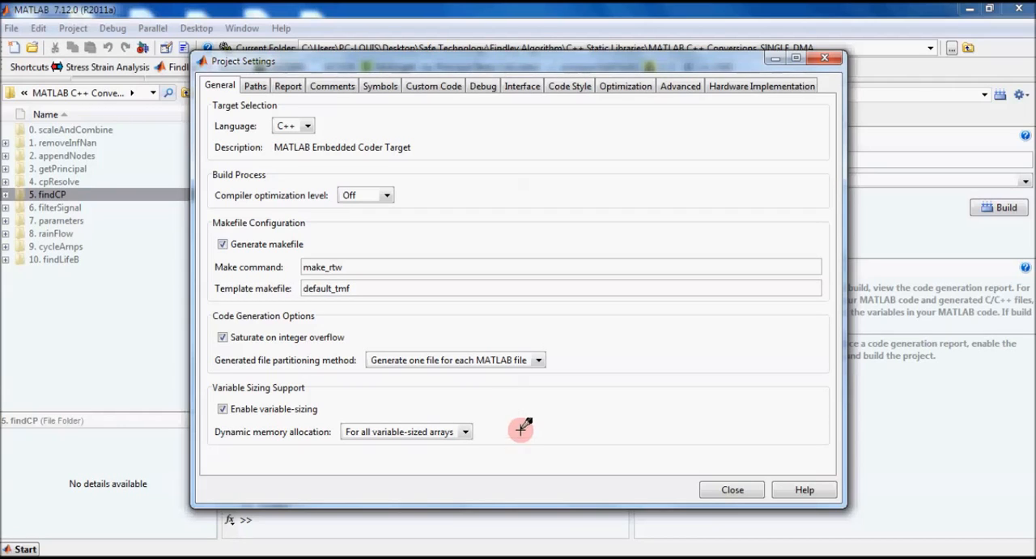
mouse_move(332, 417)
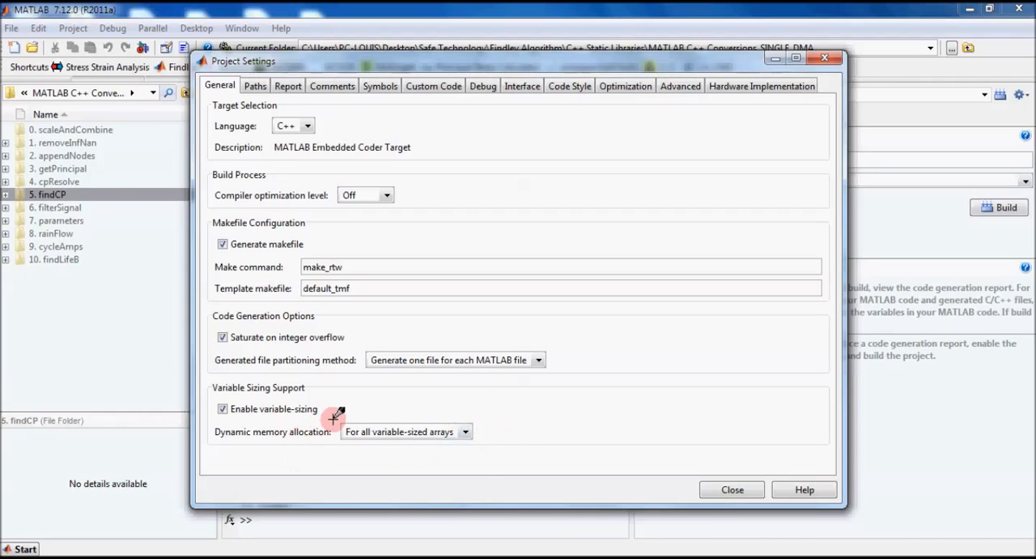
mouse_move(476, 421)
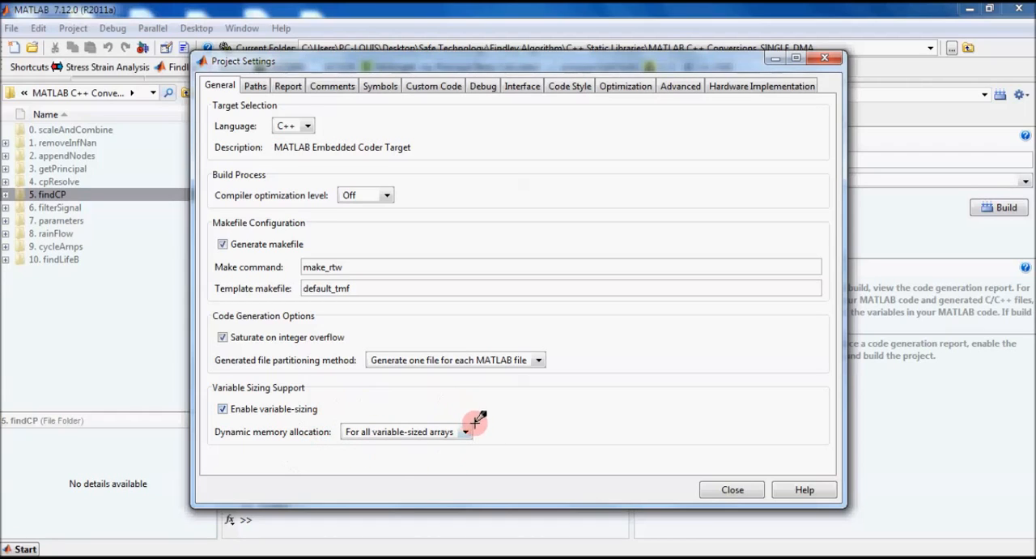
mouse_move(508, 437)
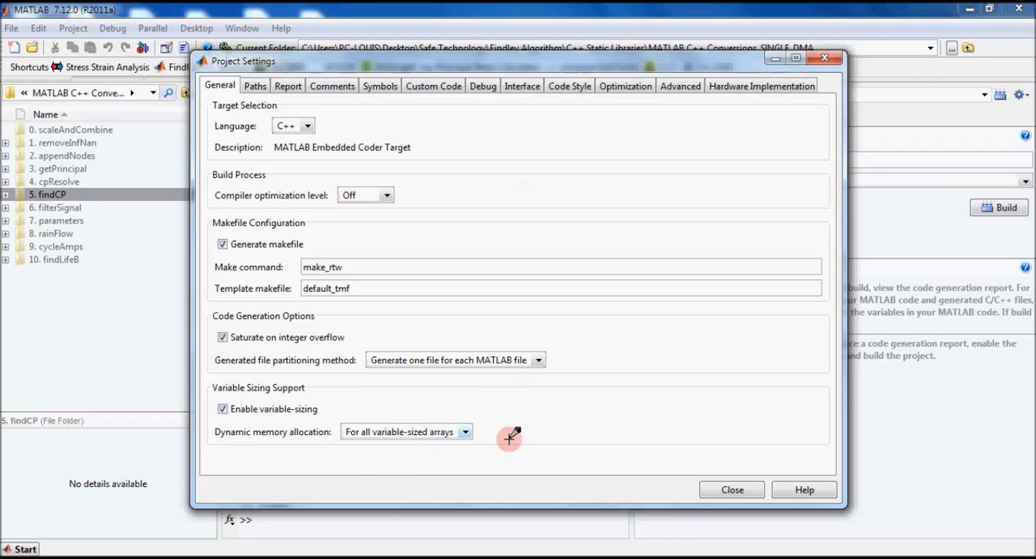
mouse_move(403, 459)
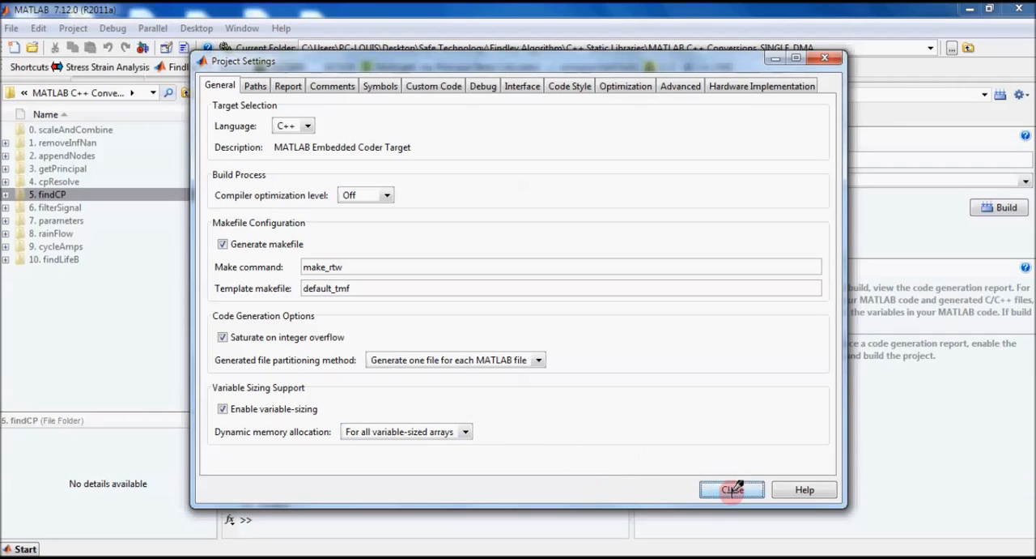
Generate the static library code without compiling, then close the successful build report
click(731, 489)
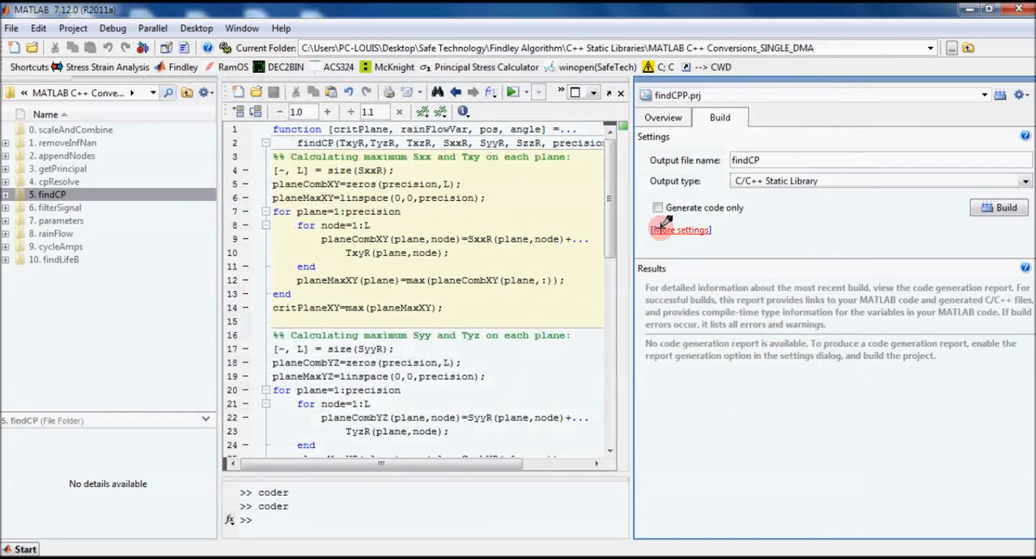
click(657, 207)
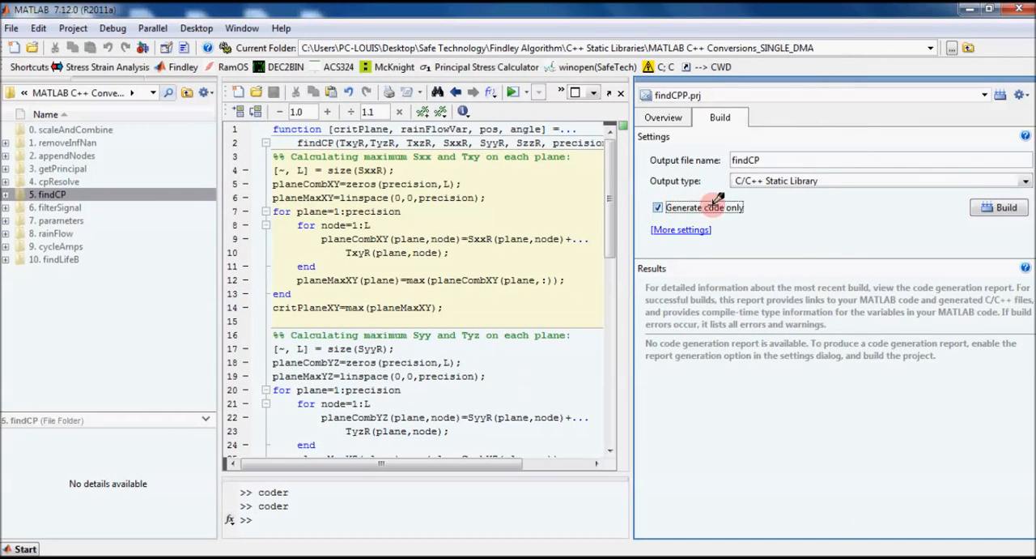
mouse_move(939, 243)
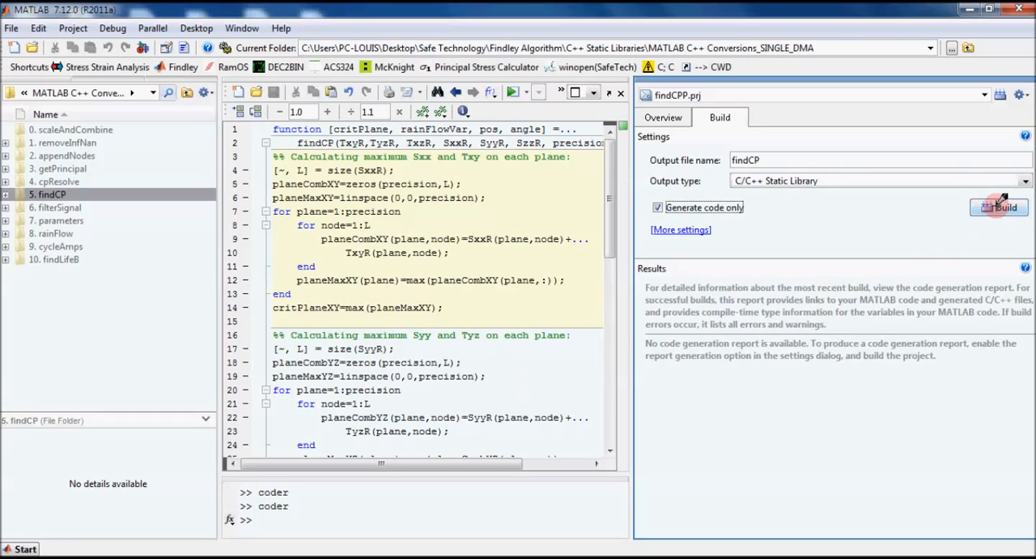
click(1004, 207)
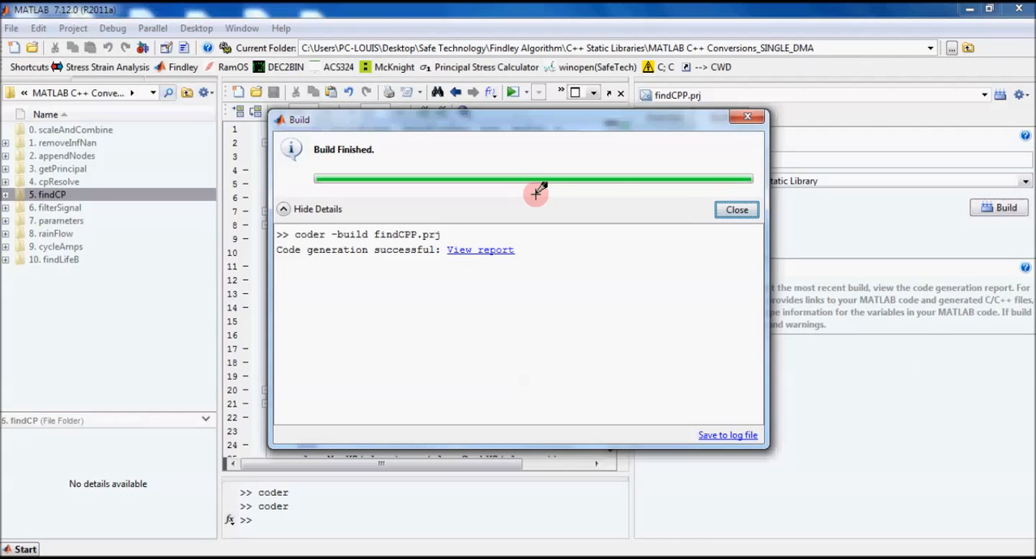
click(735, 209)
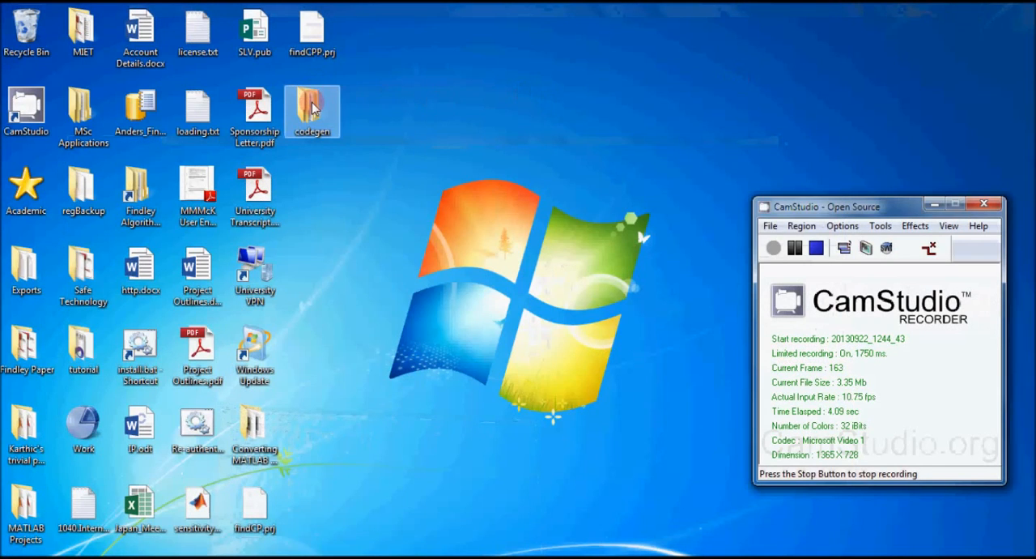
Browse codegen\lib\findCP and select the generated findCP.cpp and findCP.h files
double_click(311, 111)
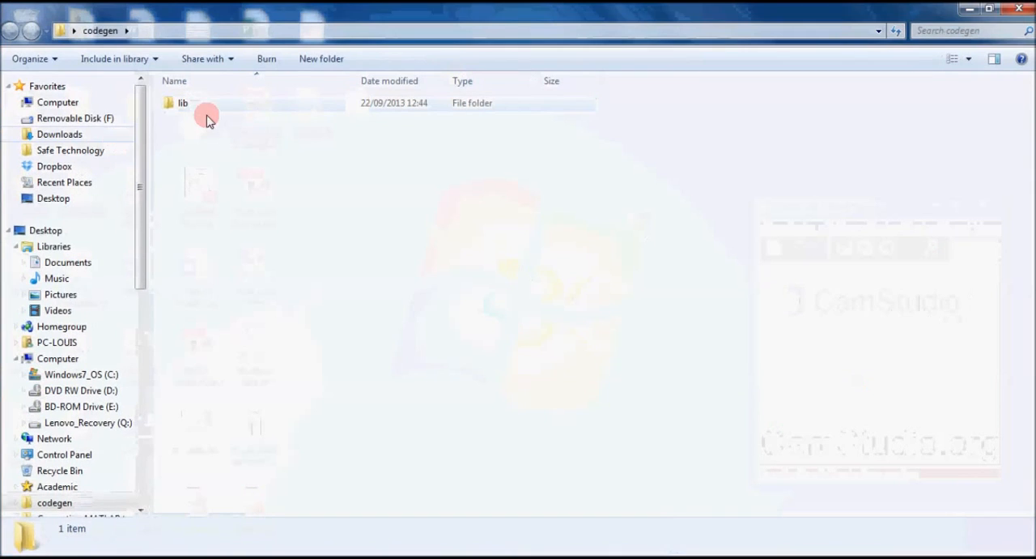
double_click(183, 103)
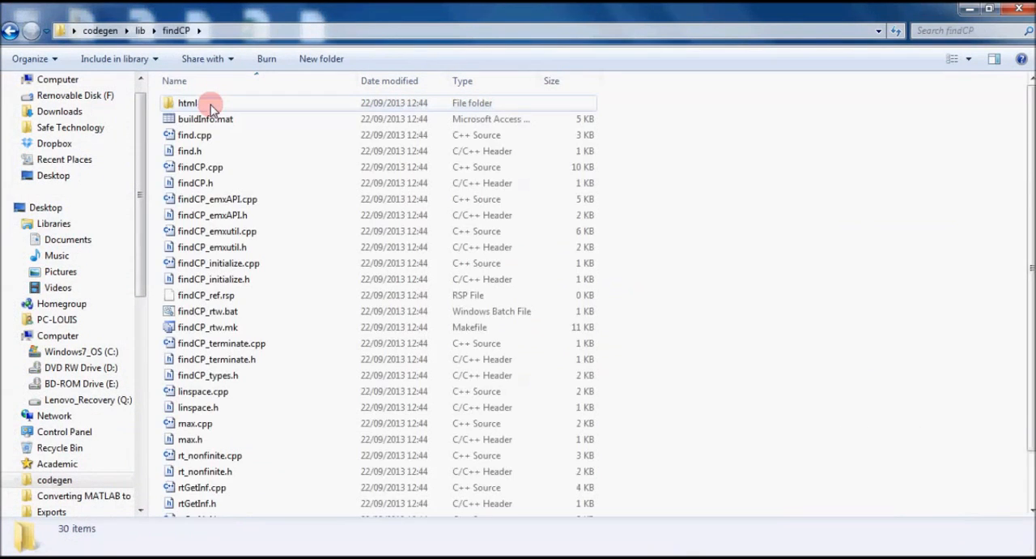
mouse_move(762, 167)
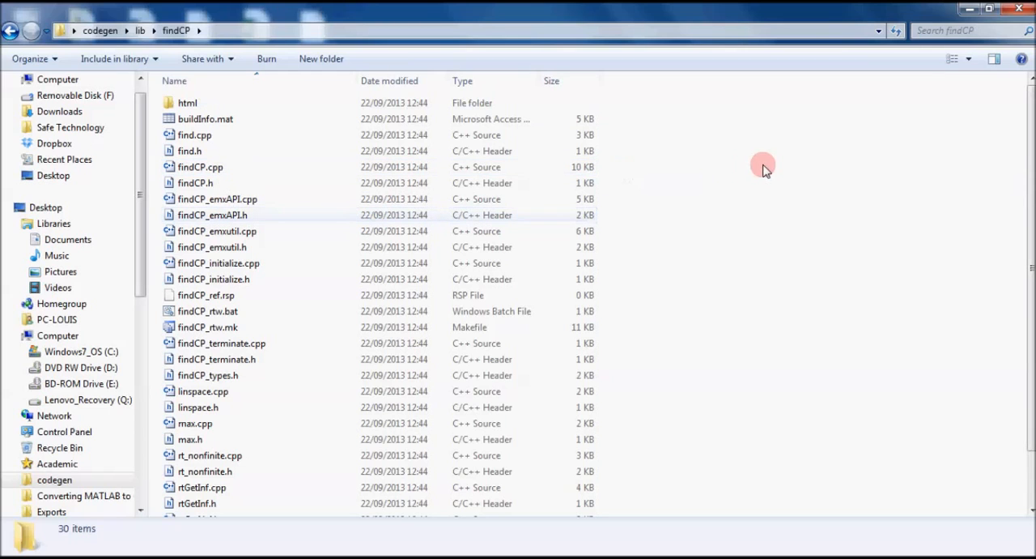
scroll(down, 3)
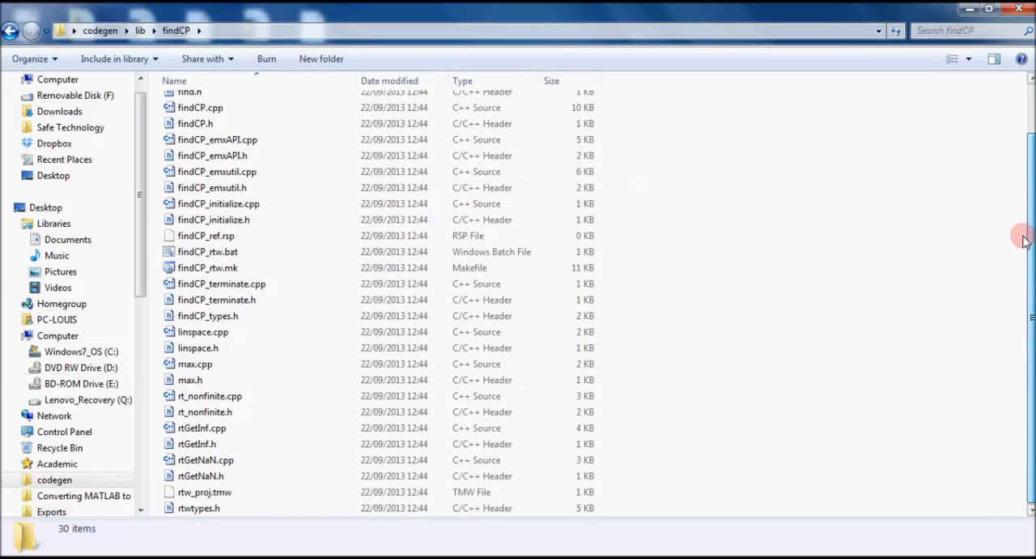
mouse_move(347, 381)
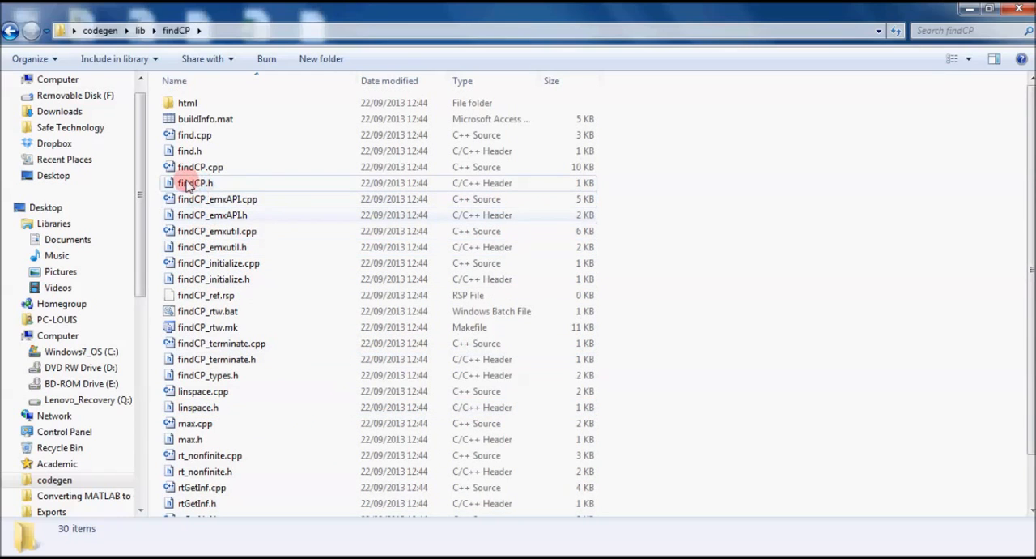
click(201, 167)
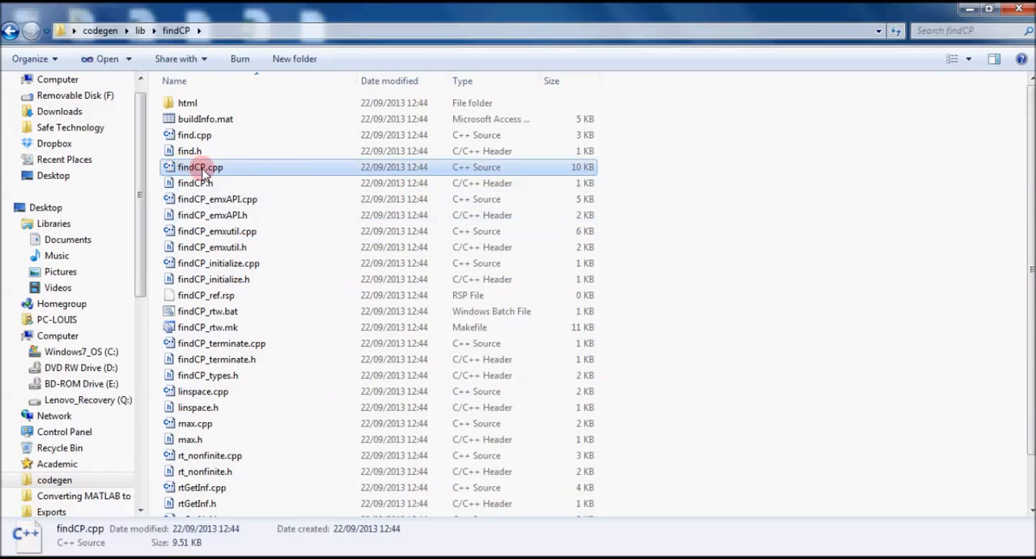
click(195, 182)
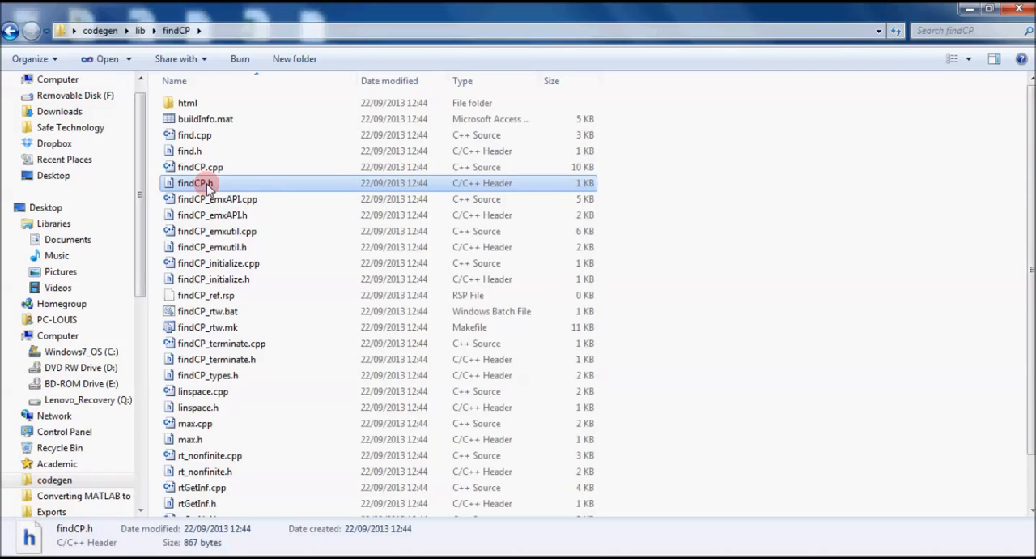
mouse_move(184, 359)
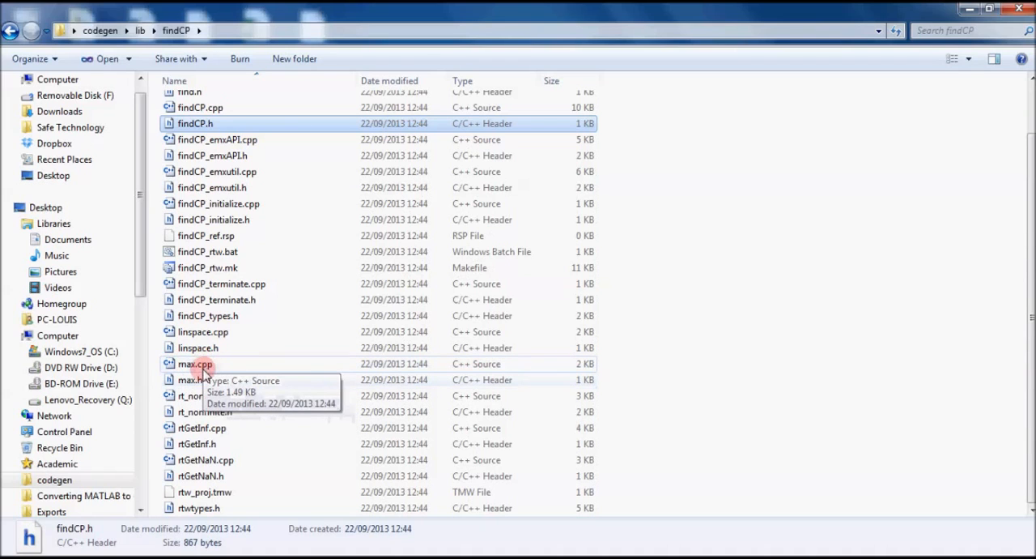
mouse_move(203, 331)
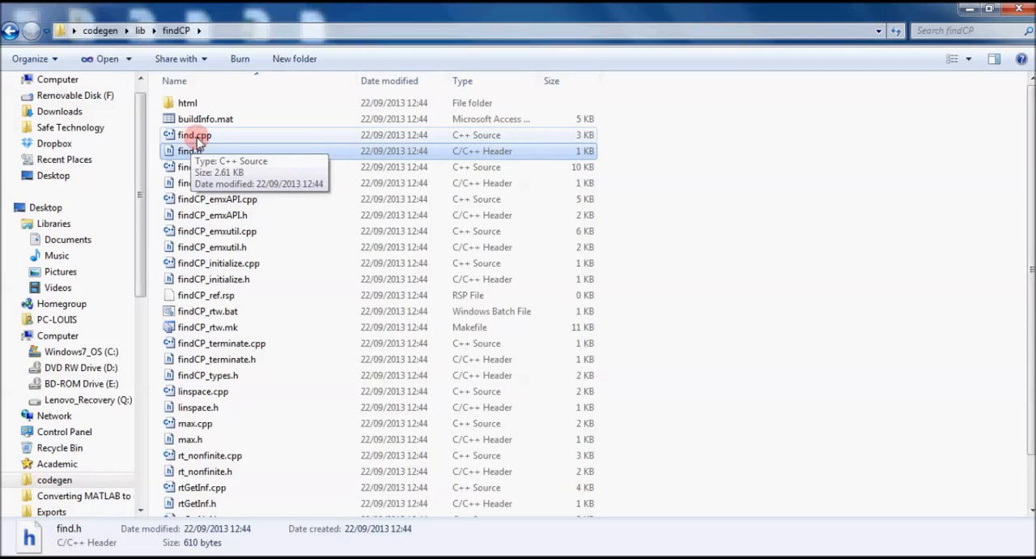
mouse_move(224, 112)
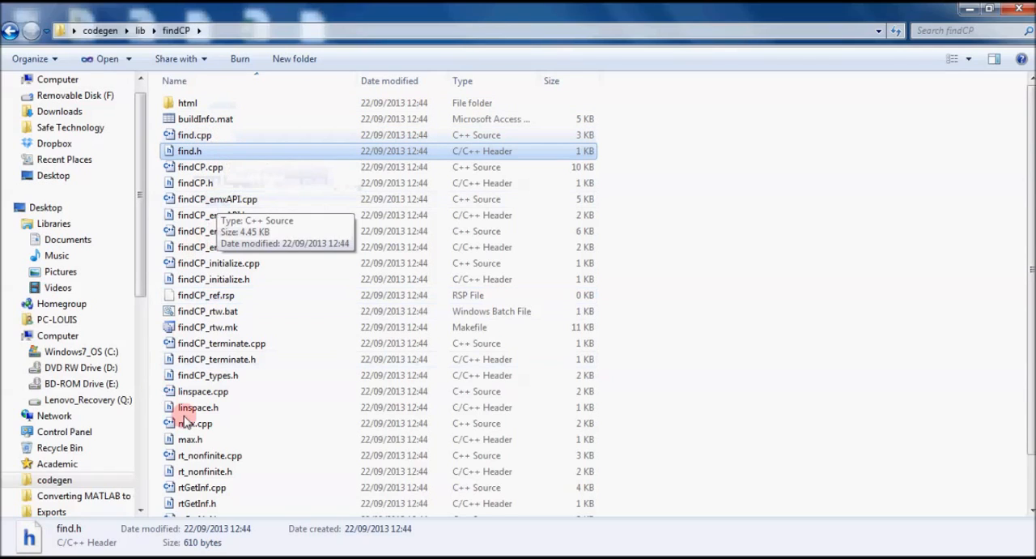
mouse_move(254, 278)
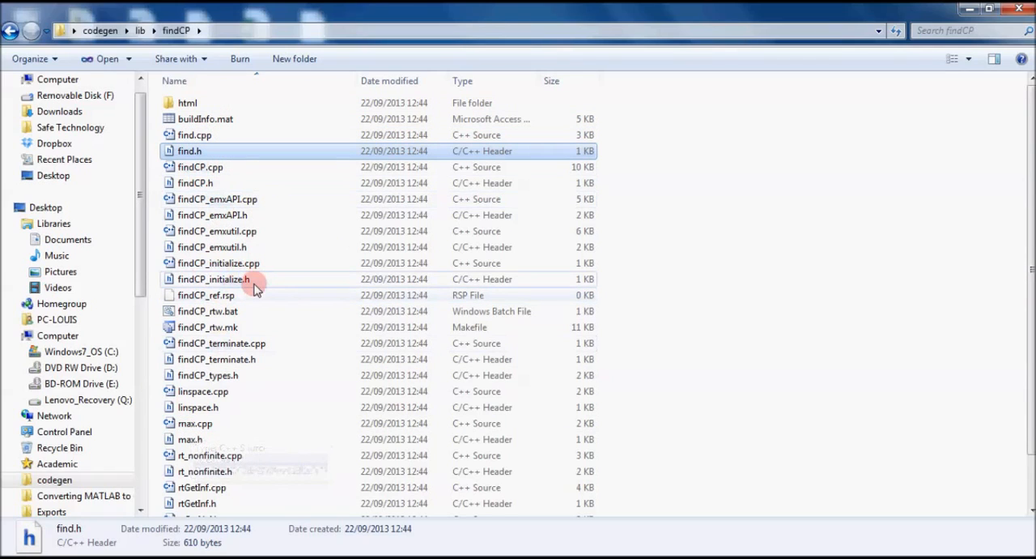
mouse_move(223, 167)
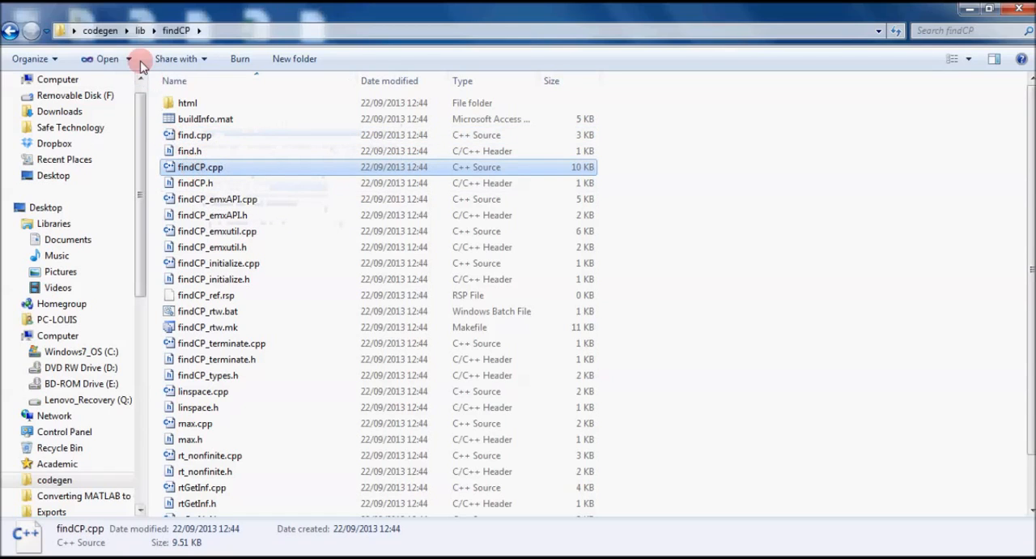
Open findCP.cpp and review its includes, the findCP emxArray signature and variable declarations
double_click(201, 166)
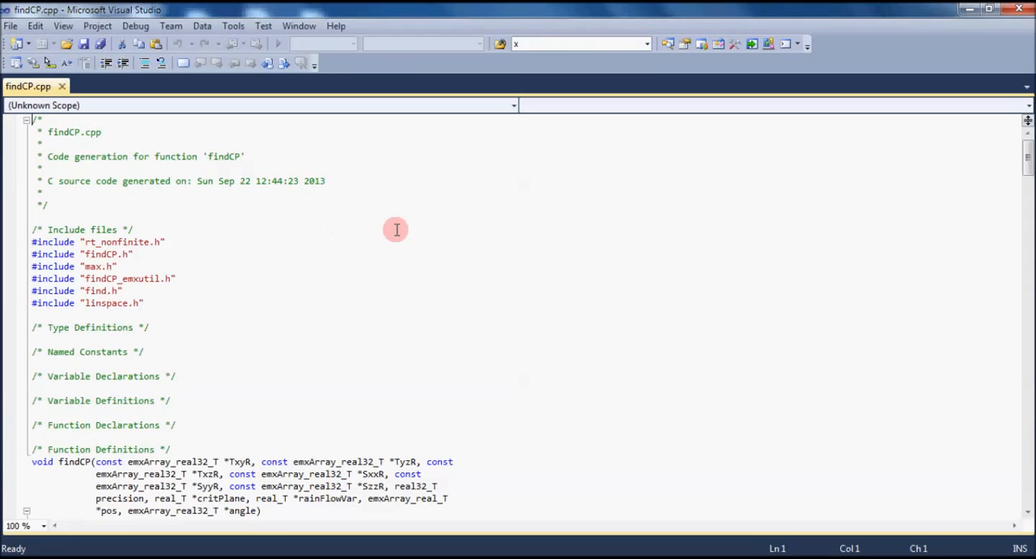
mouse_move(381, 226)
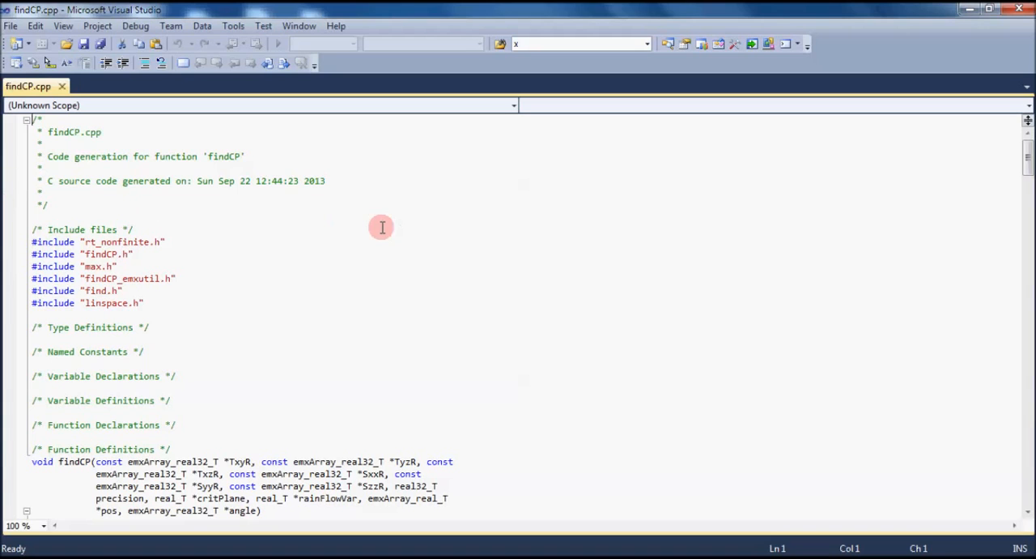
click(133, 229)
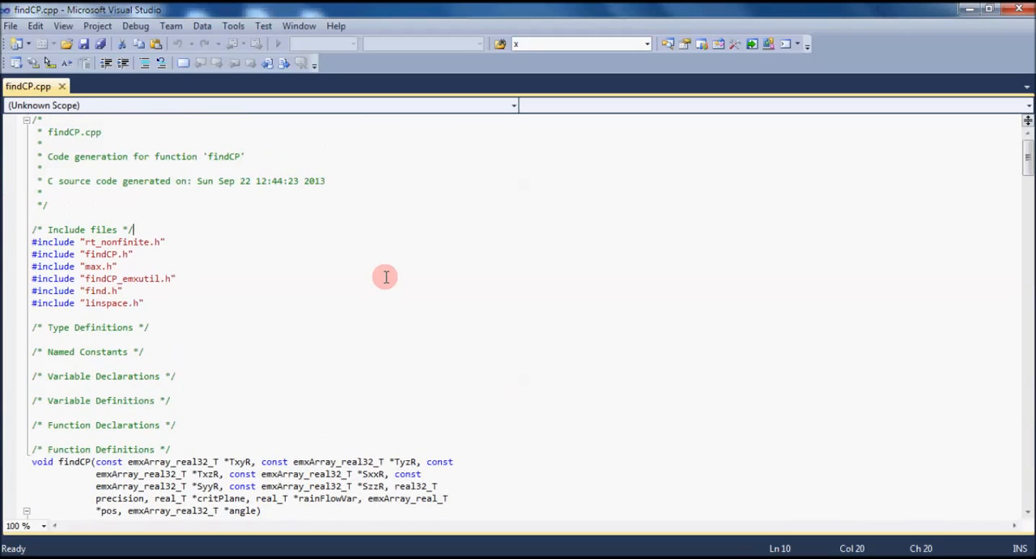
scroll(down, 3)
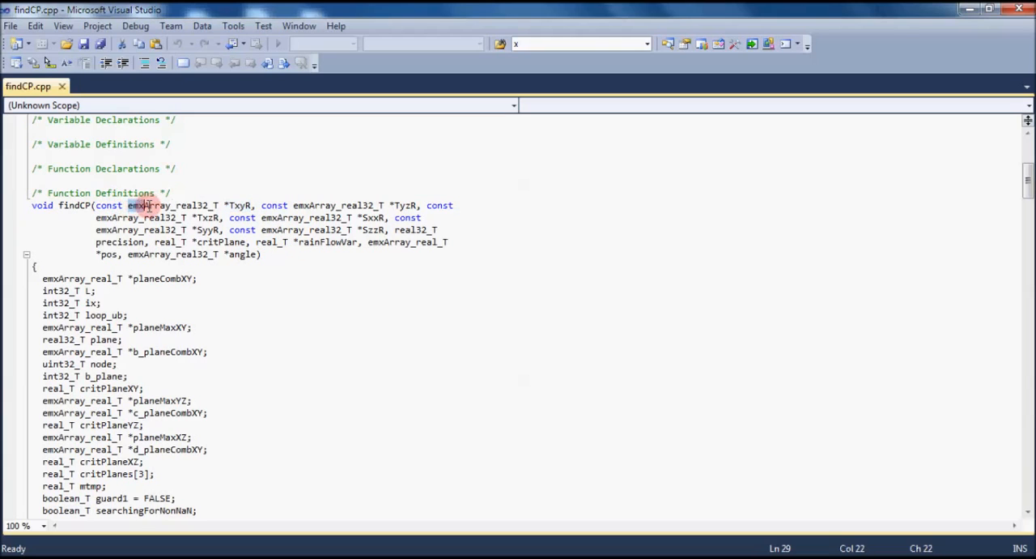
double_click(148, 205)
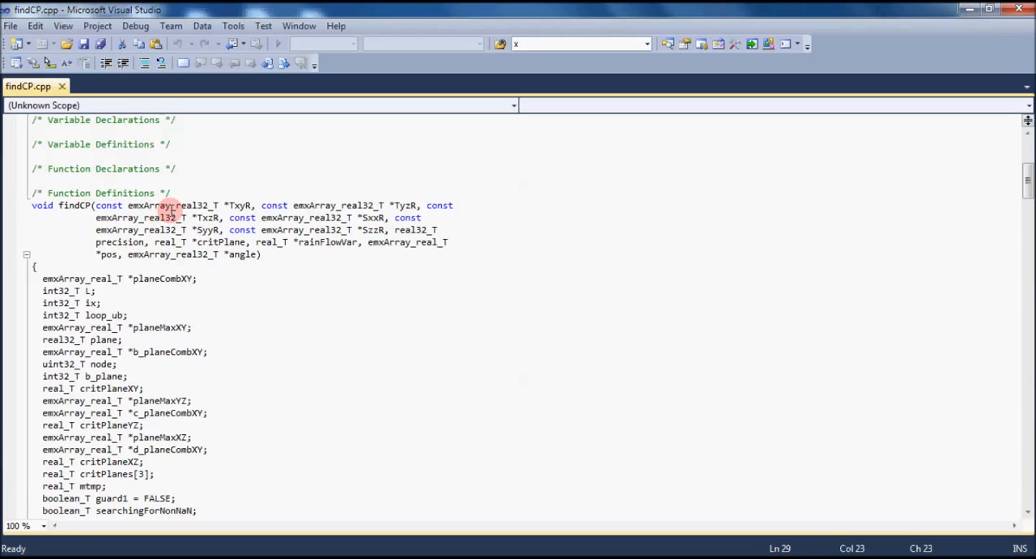
mouse_move(187, 199)
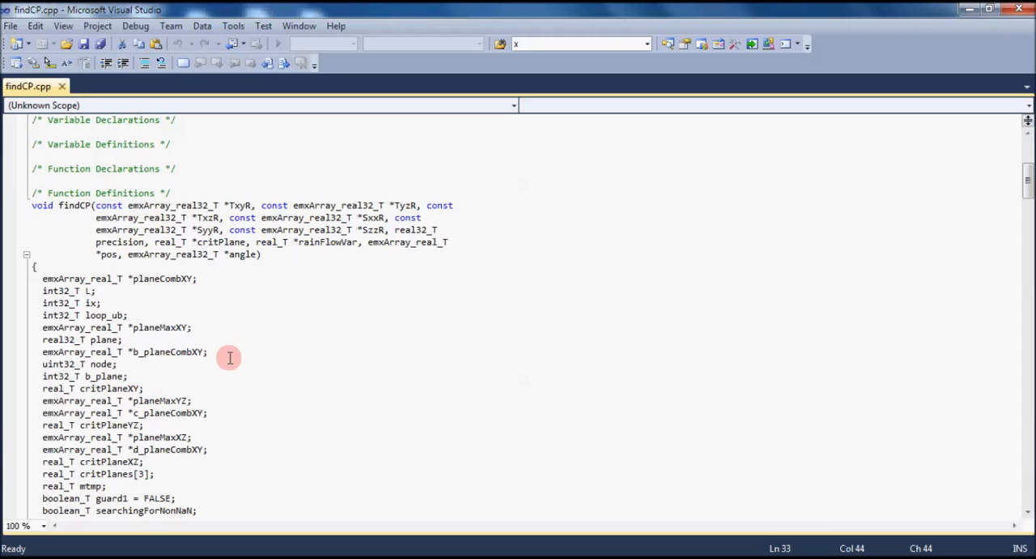
mouse_move(242, 288)
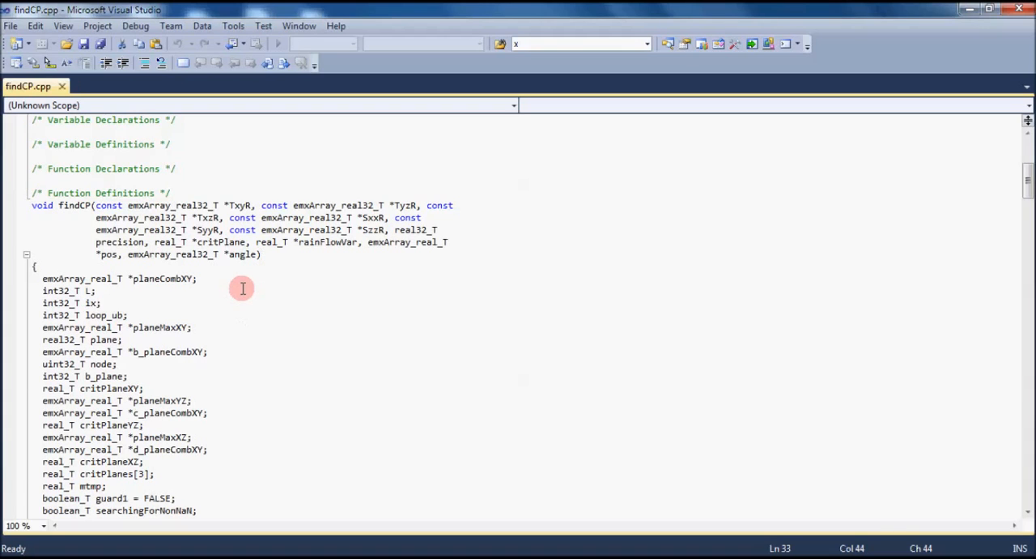
scroll(down, 3)
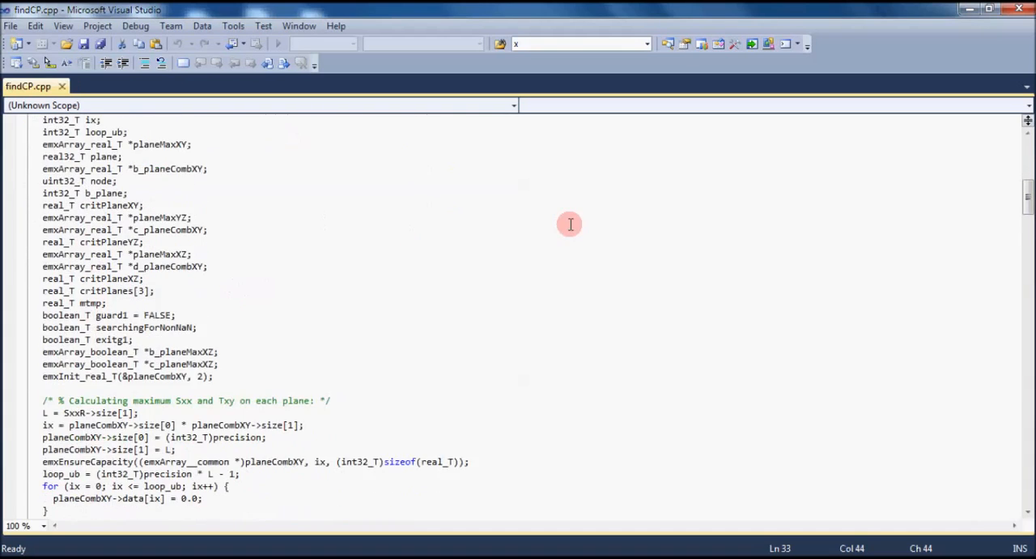
scroll(down, 3)
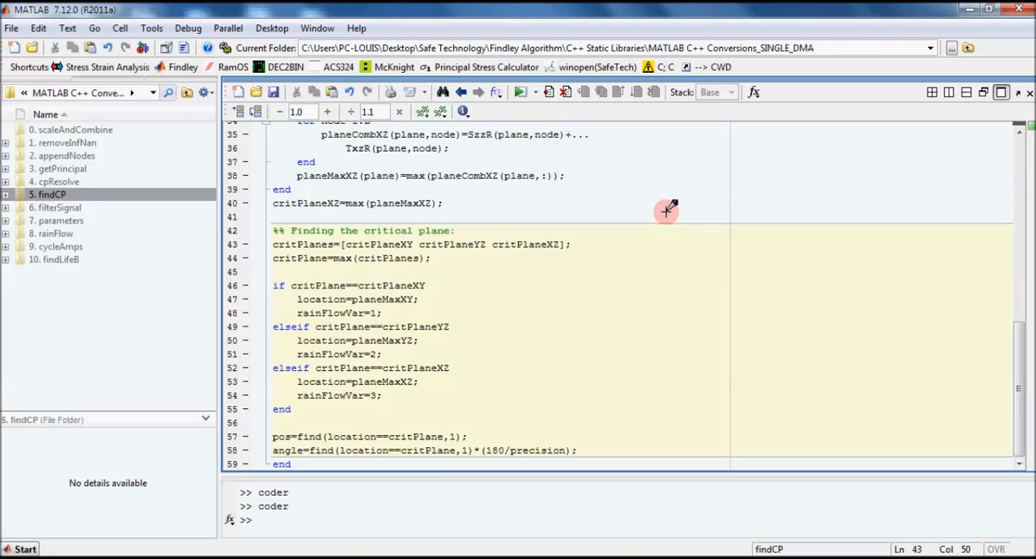
mouse_move(198, 441)
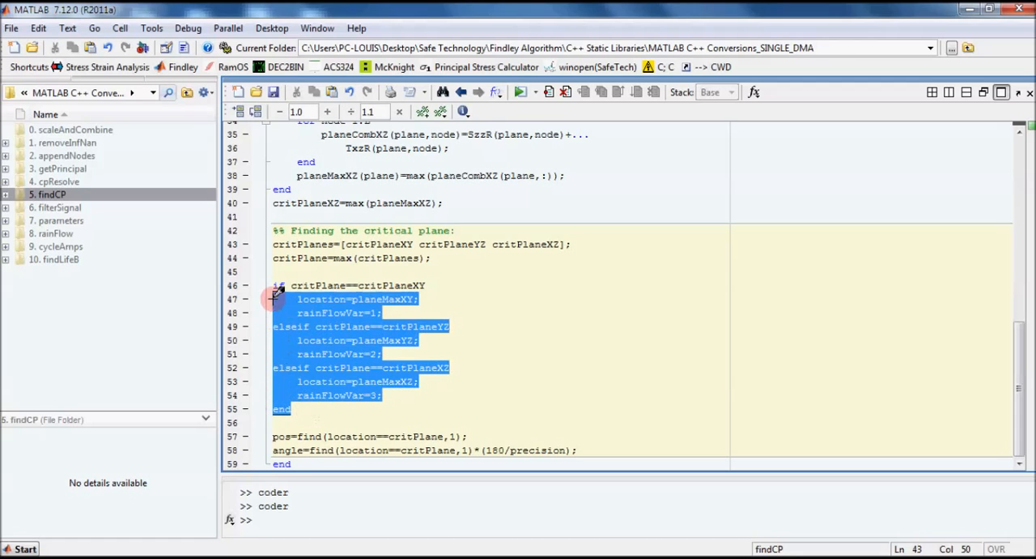
Review findCP.m's critical-plane if/elseif branches, adding a blank line after rainFlowVar=3
click(442, 285)
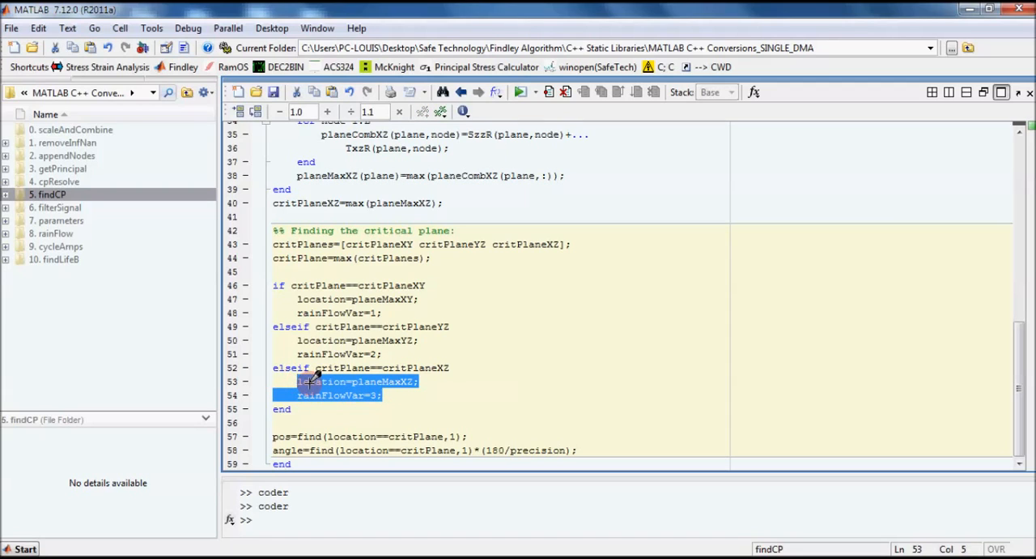
click(381, 395)
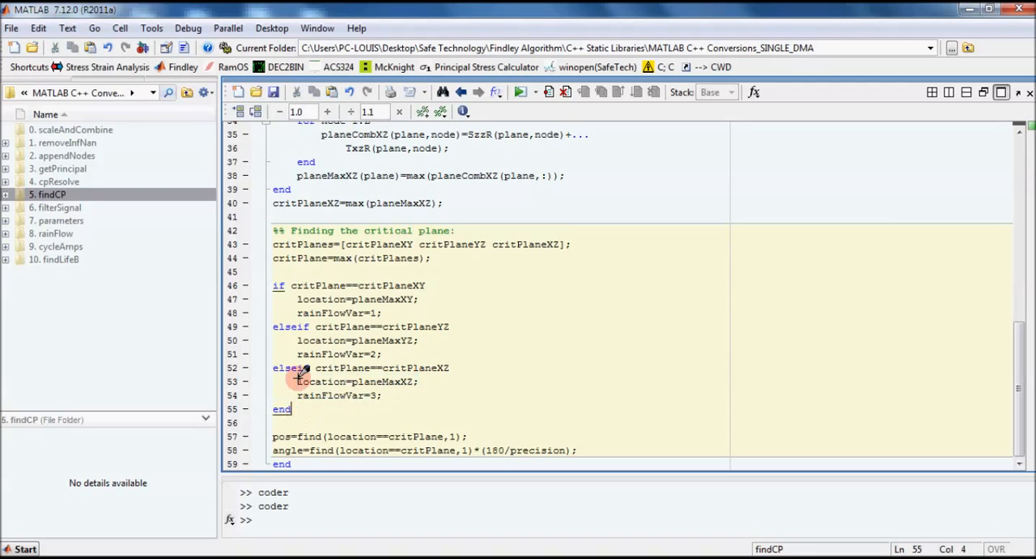
double_click(344, 327)
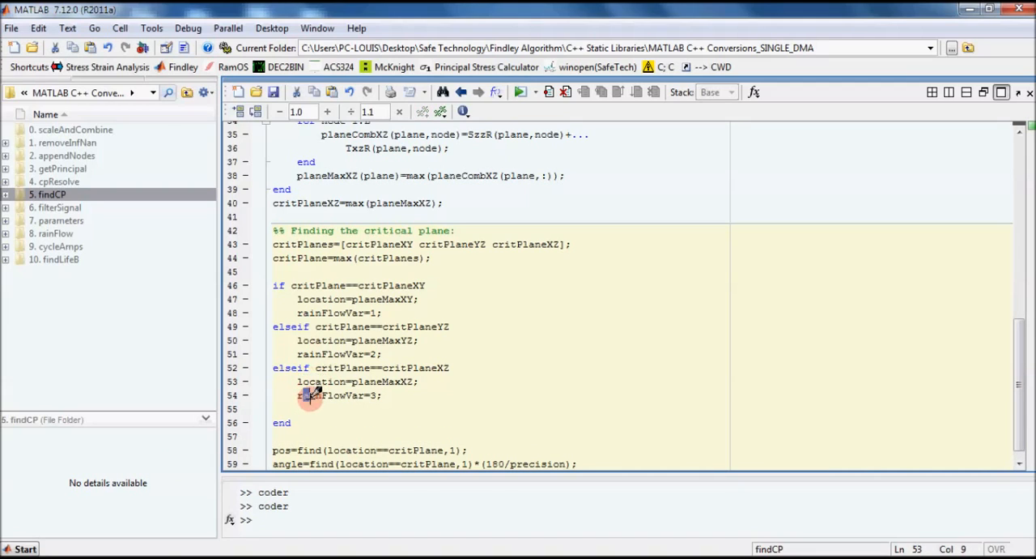
Add an else branch setting location to 0 and rainFlowVar to 3
double_click(331, 395)
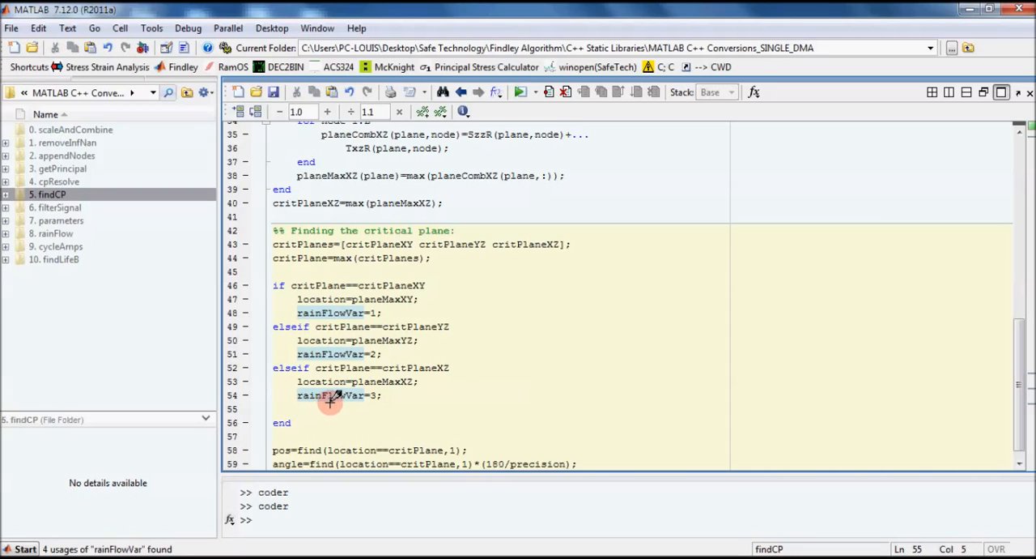
text(el)
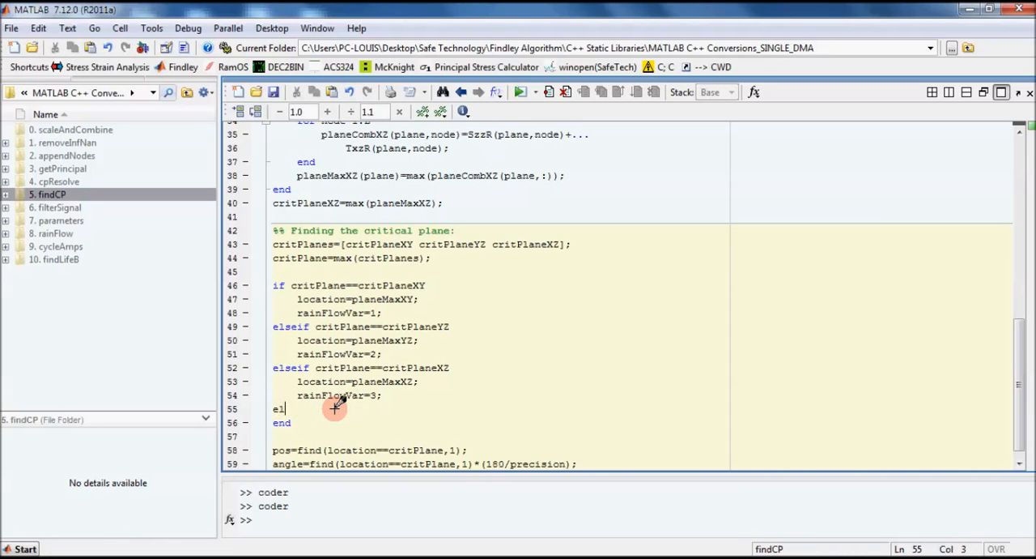
text(se)
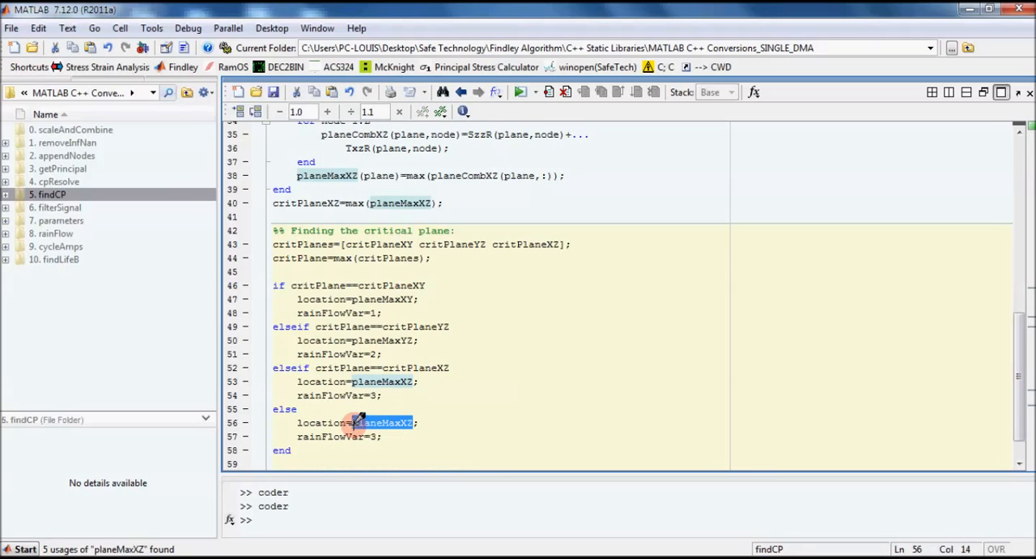
text(0)
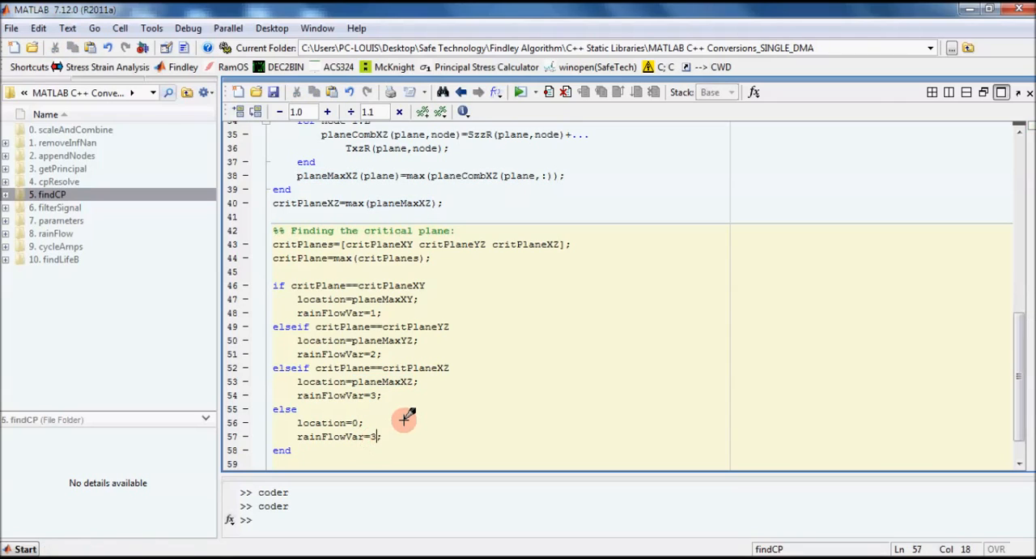